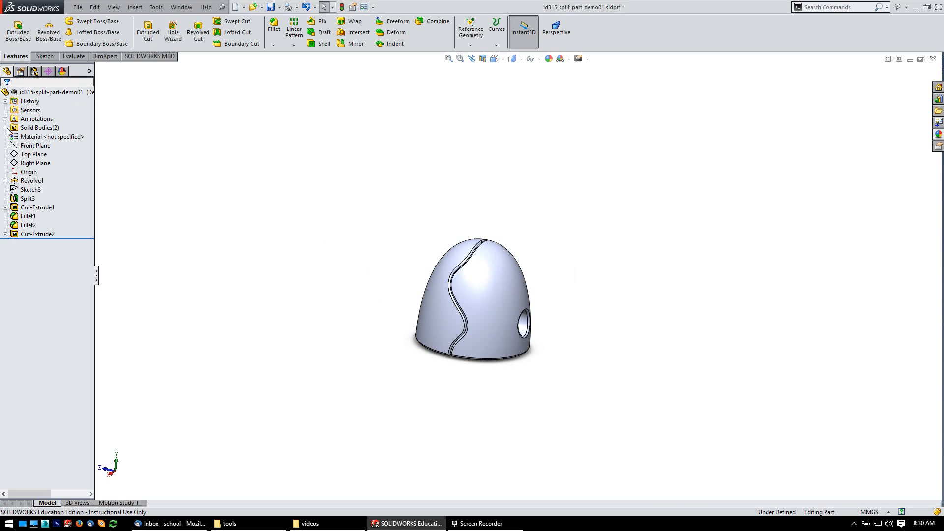
Step: Review the two solid bodies, then start a new Part document and select its Front Plane
{"action": "left_click", "coordinate": [41, 128]}
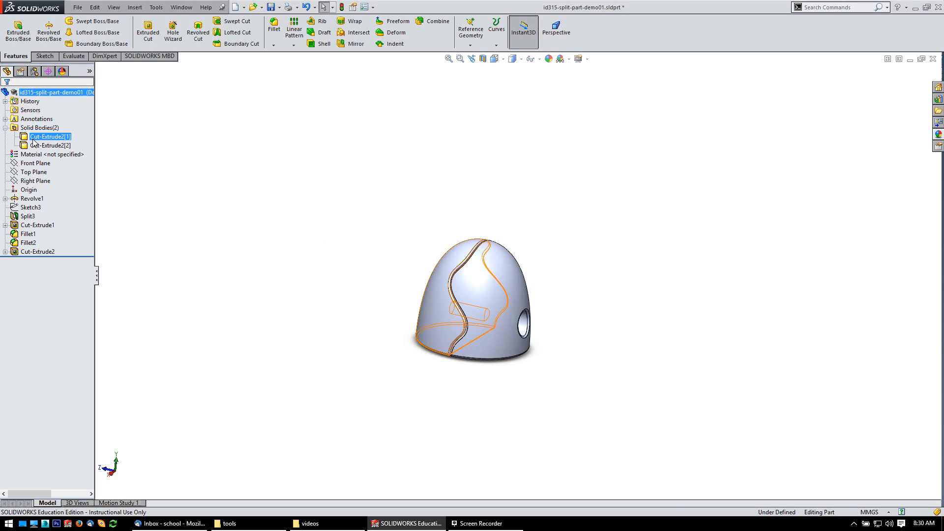
{"action": "mouse_move", "coordinate": [33, 140]}
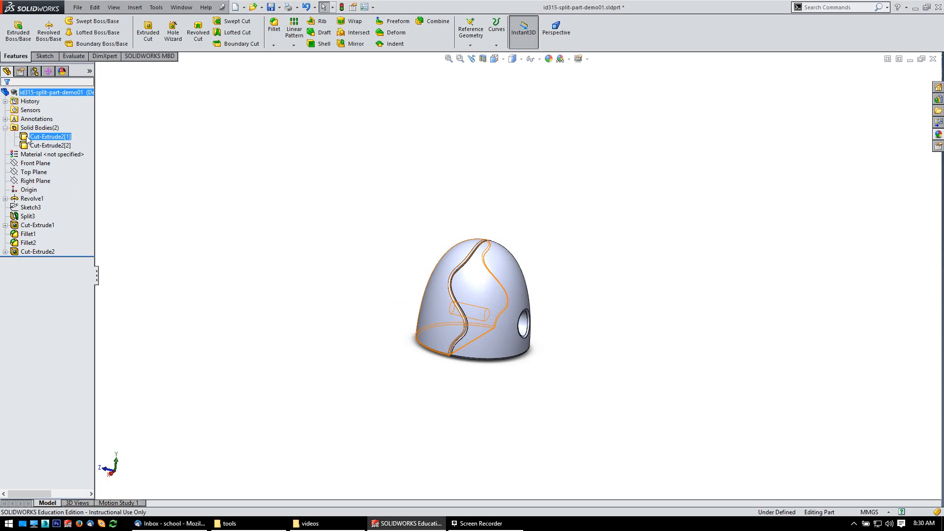
{"action": "left_click", "coordinate": [49, 146]}
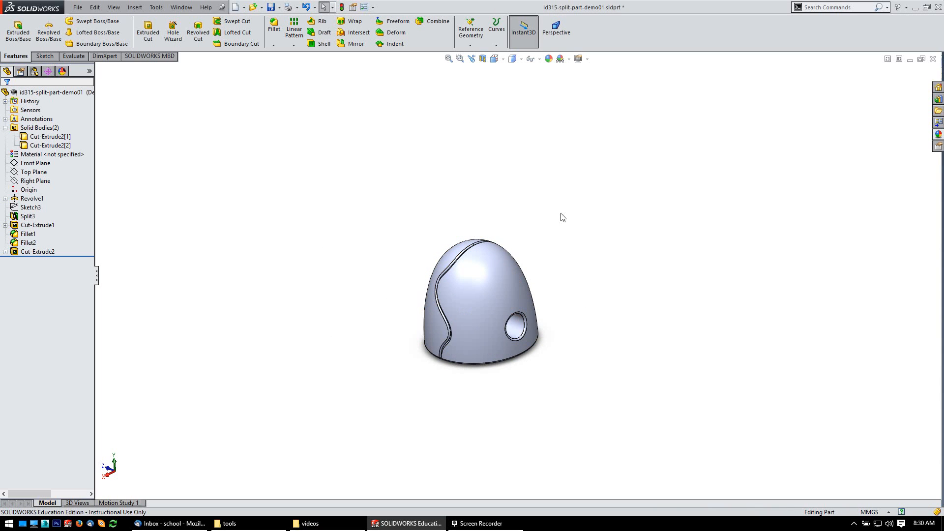
{"action": "mouse_move", "coordinate": [291, 194]}
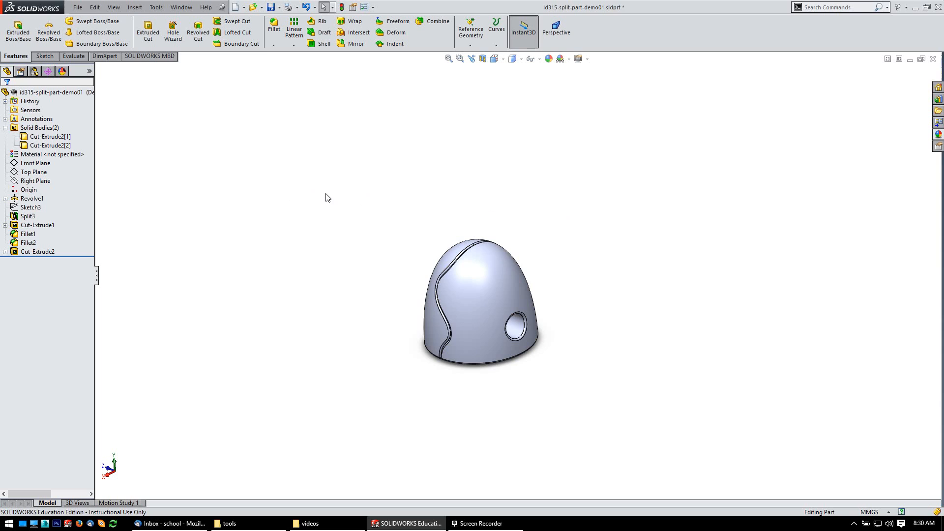
{"action": "mouse_move", "coordinate": [329, 194]}
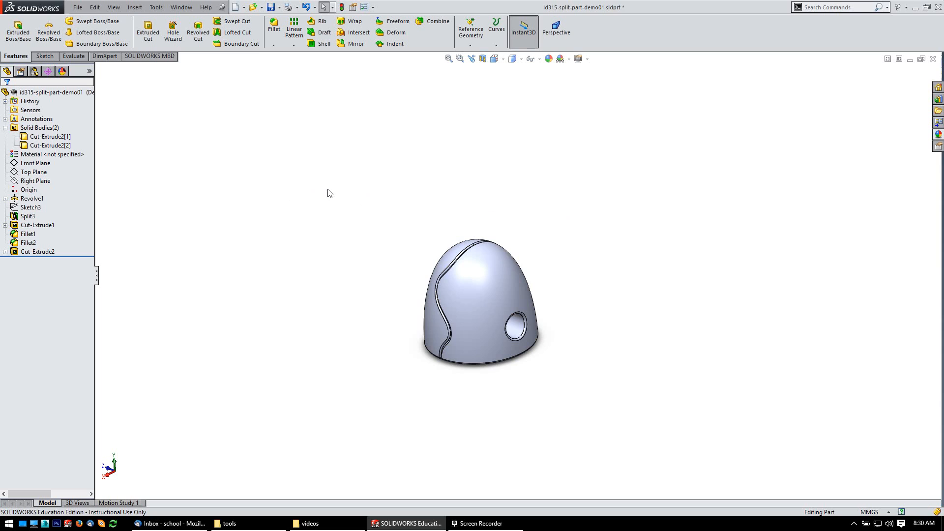
{"action": "mouse_move", "coordinate": [356, 213]}
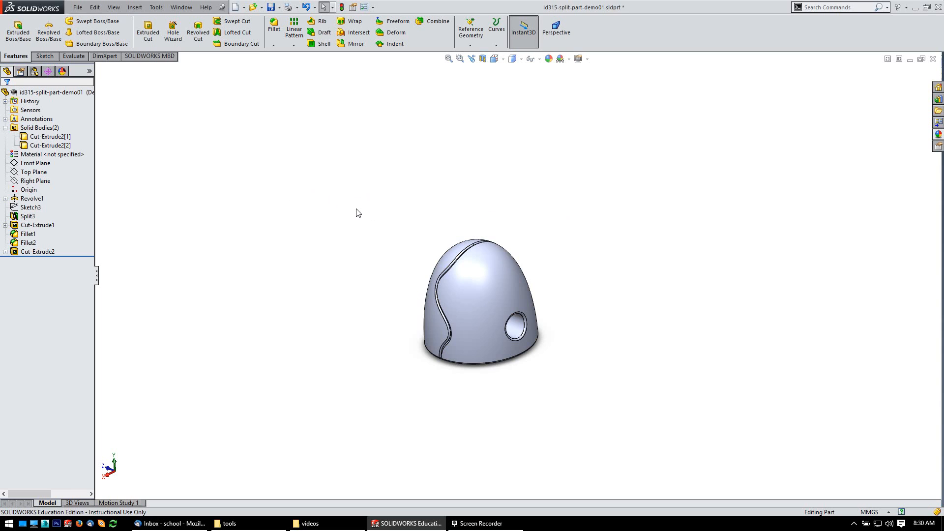
{"action": "mouse_move", "coordinate": [364, 210]}
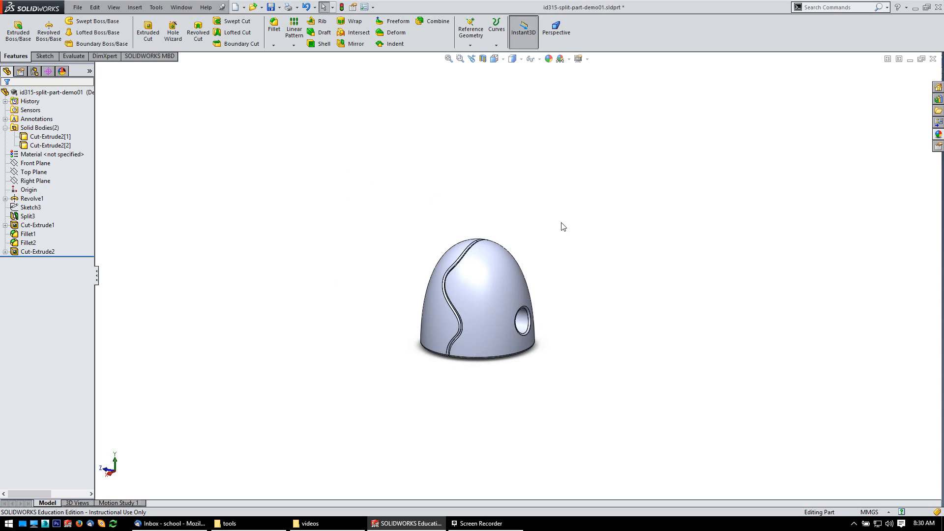
{"action": "mouse_move", "coordinate": [328, 65]}
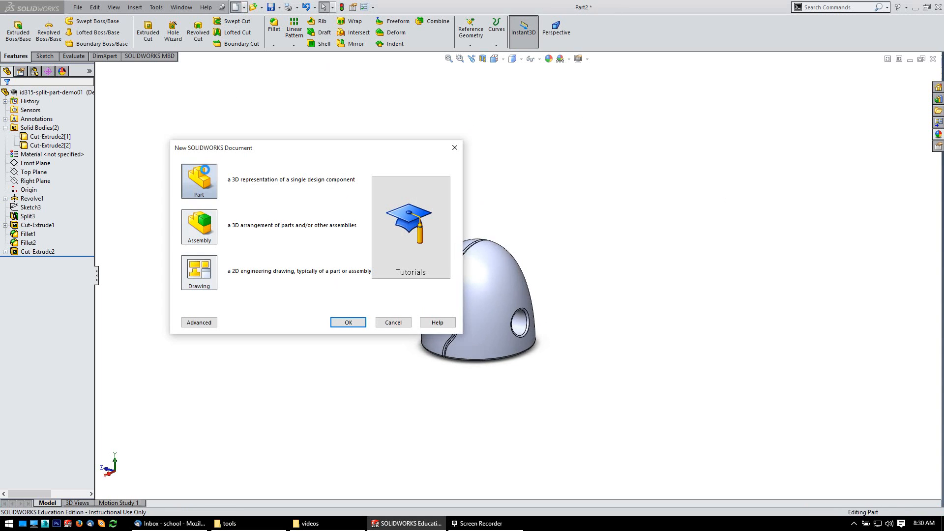
{"action": "left_click", "coordinate": [348, 323]}
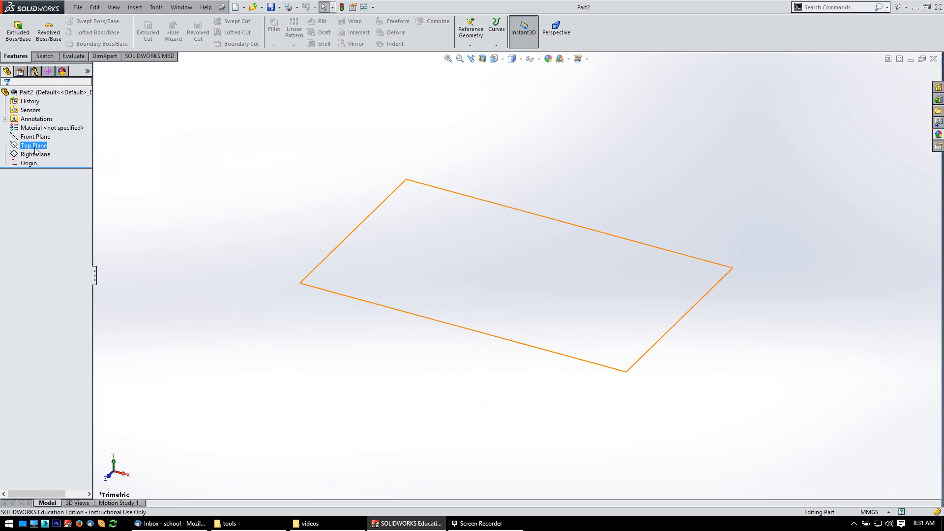
{"action": "left_click", "coordinate": [35, 136]}
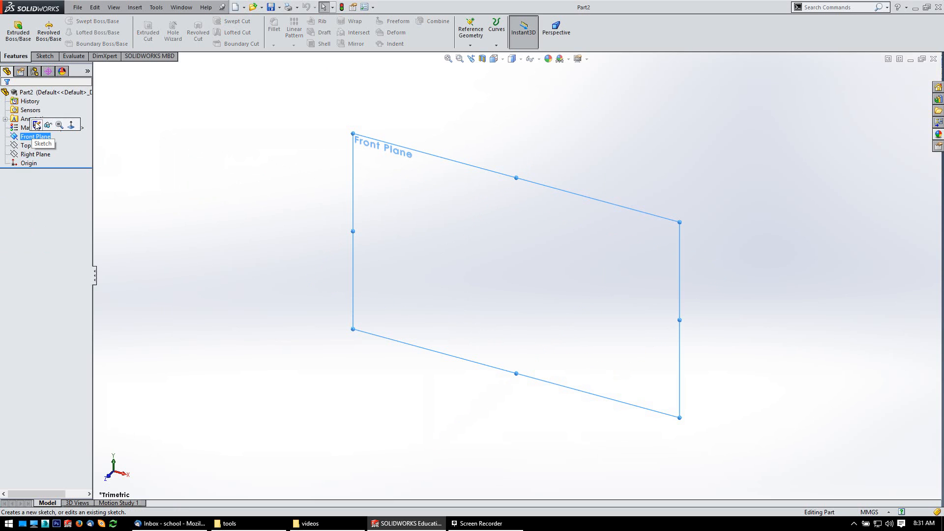
Step: Sketch a vertical centerline through the origin plus a base line and curved quarter-dome spline profile
{"action": "left_click", "coordinate": [36, 125]}
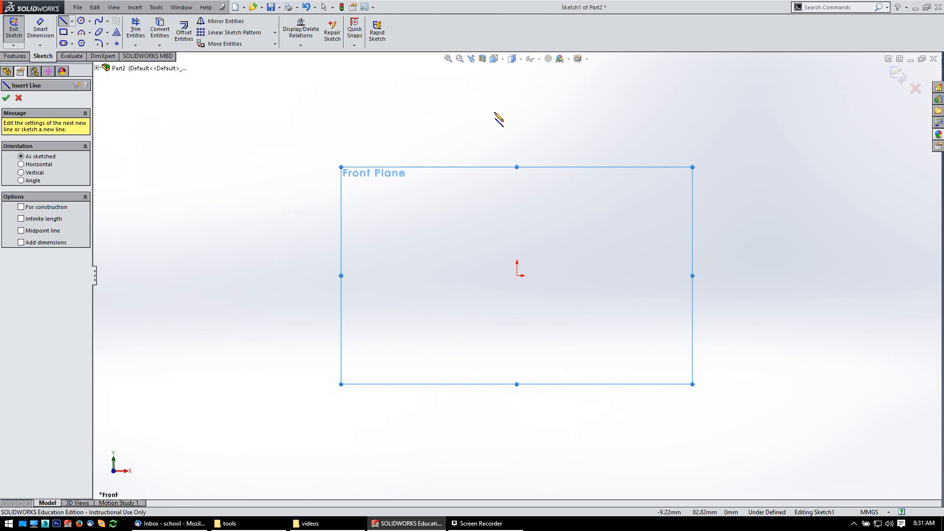
{"action": "left_click_drag", "start_coordinate": [516, 167], "coordinate": [537, 431]}
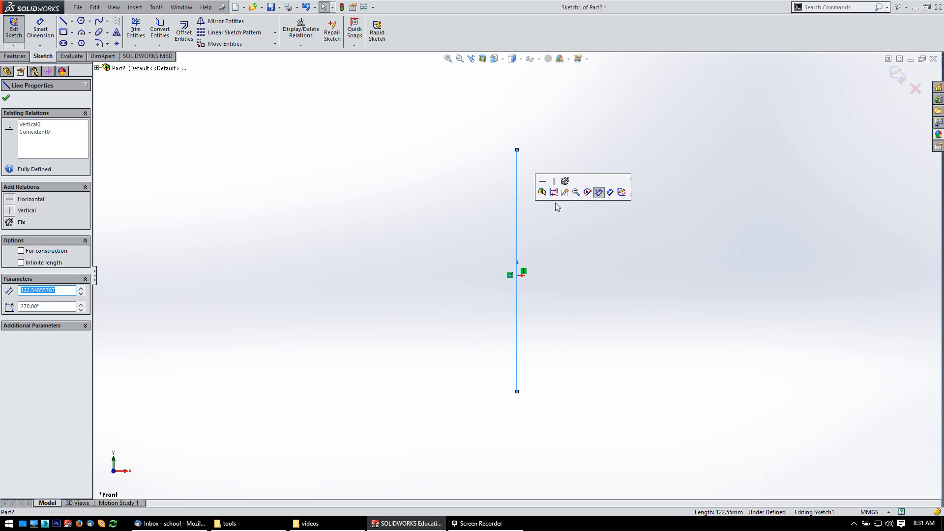
{"action": "left_click", "coordinate": [21, 251]}
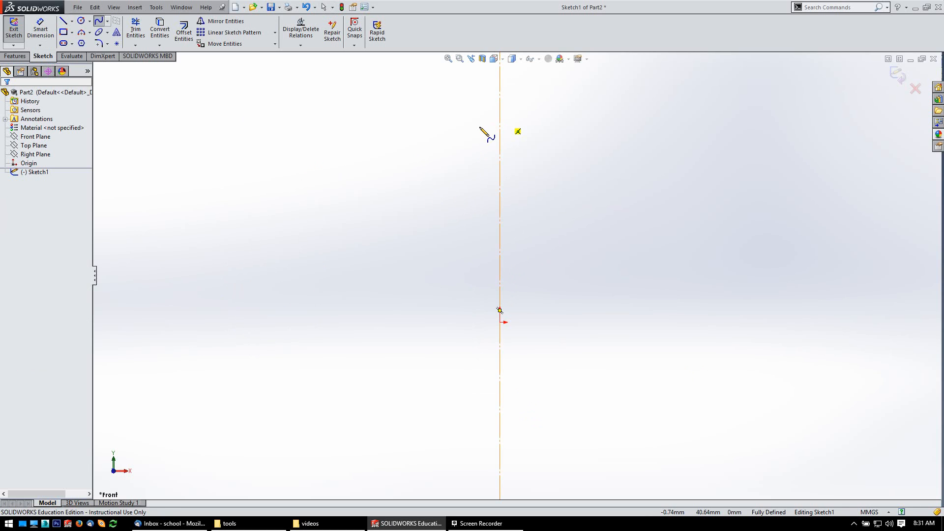
{"action": "left_click_drag", "start_coordinate": [490, 133], "coordinate": [325, 322]}
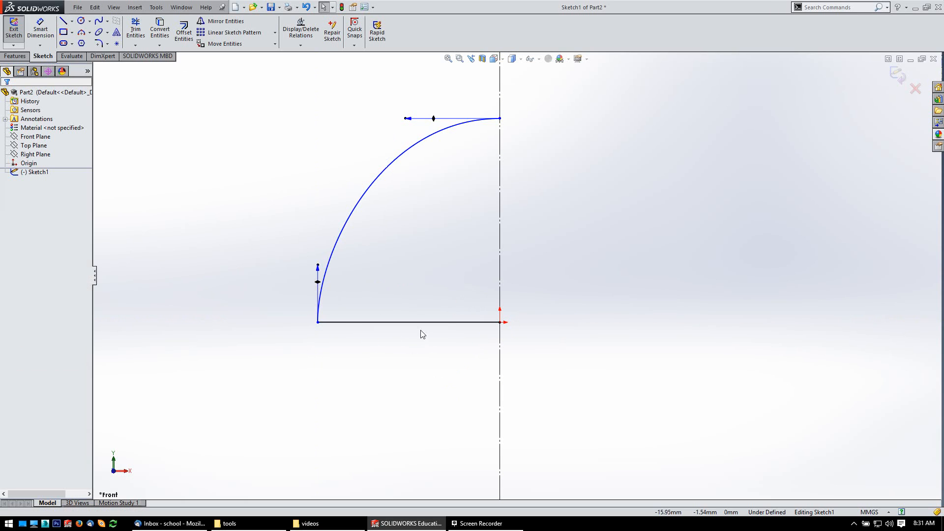
{"action": "left_click_drag", "start_coordinate": [318, 319], "coordinate": [361, 323]}
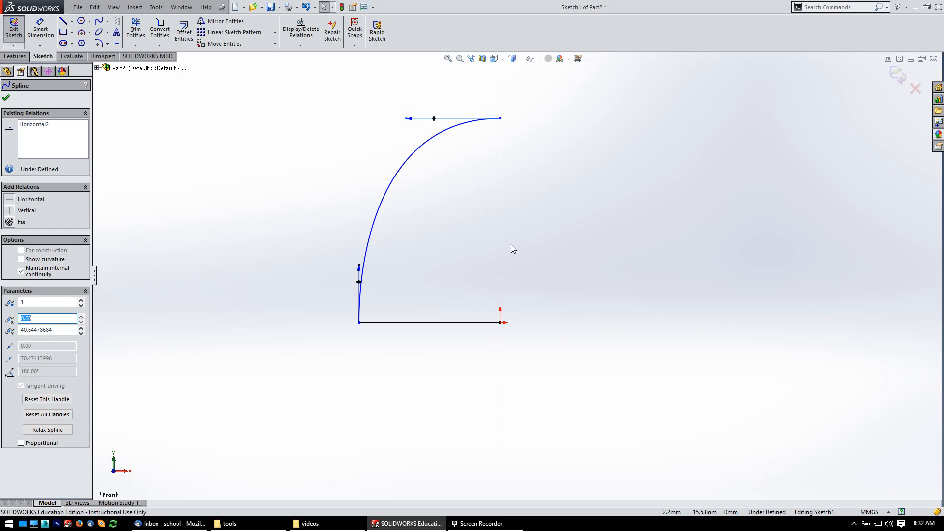
{"action": "mouse_move", "coordinate": [636, 210]}
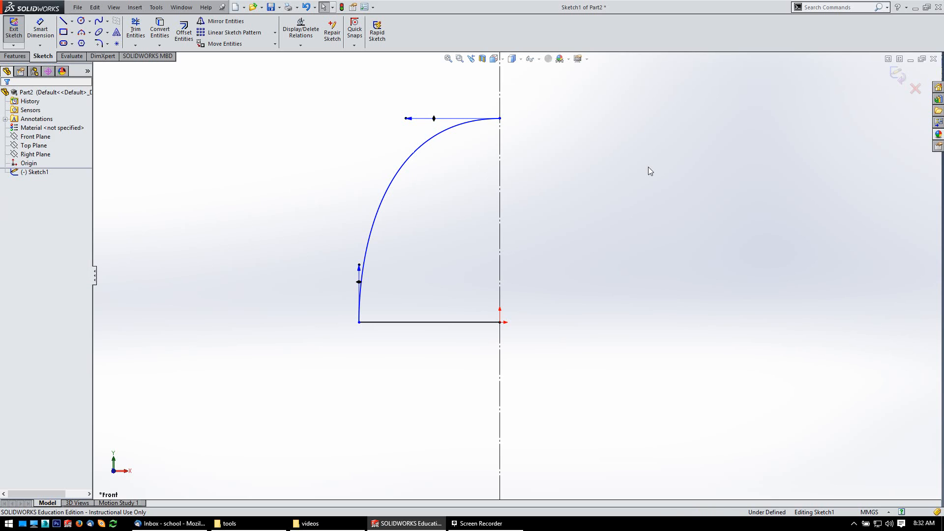
Step: Give the horizontal base line a 10 mm length dimension, leaving Trim without trimming
{"action": "left_click", "coordinate": [135, 28]}
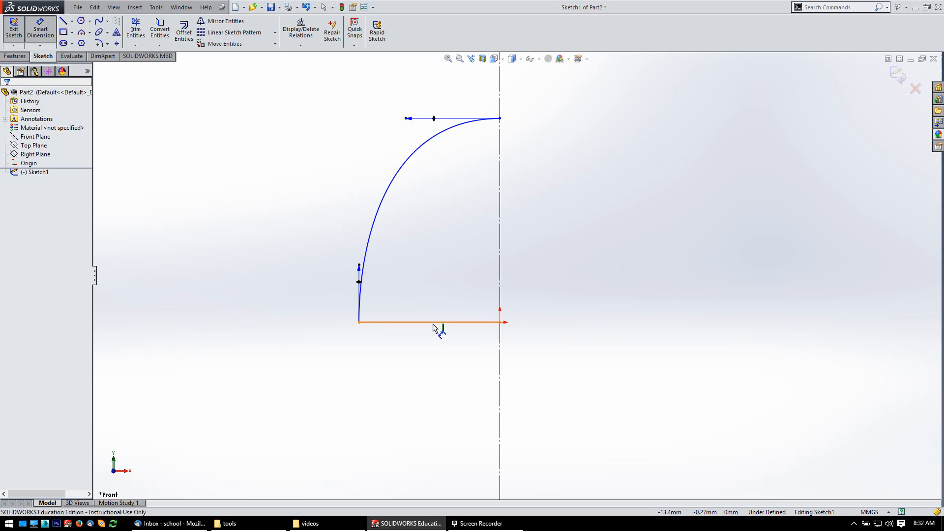
{"action": "left_click", "coordinate": [433, 322]}
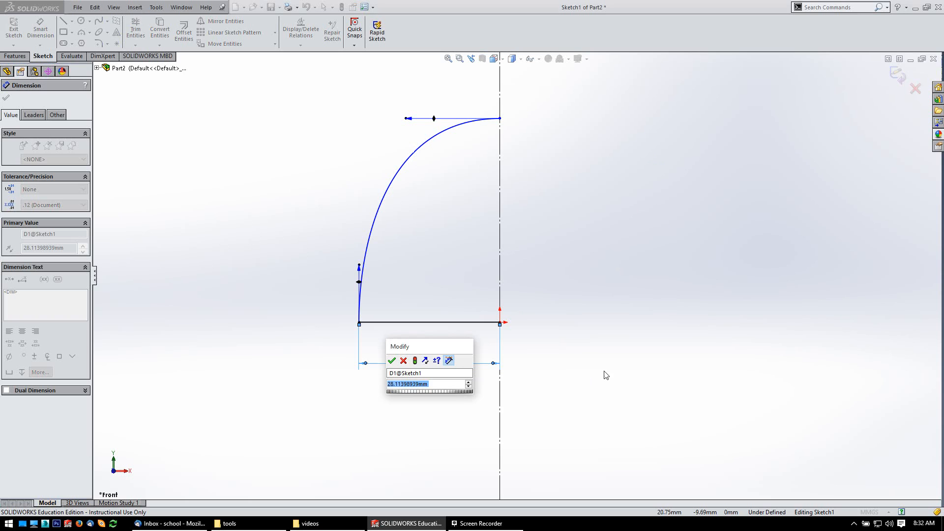
{"action": "left_click", "coordinate": [392, 361]}
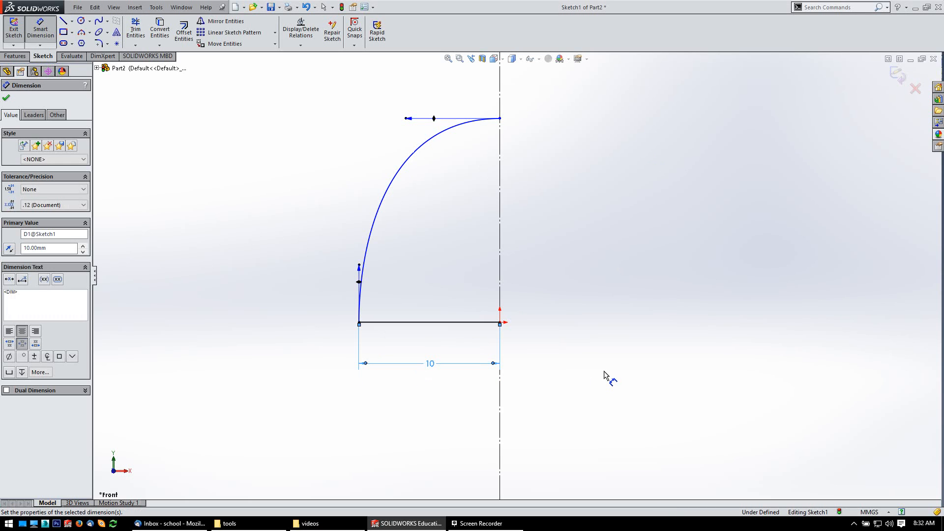
{"action": "mouse_move", "coordinate": [783, 295]}
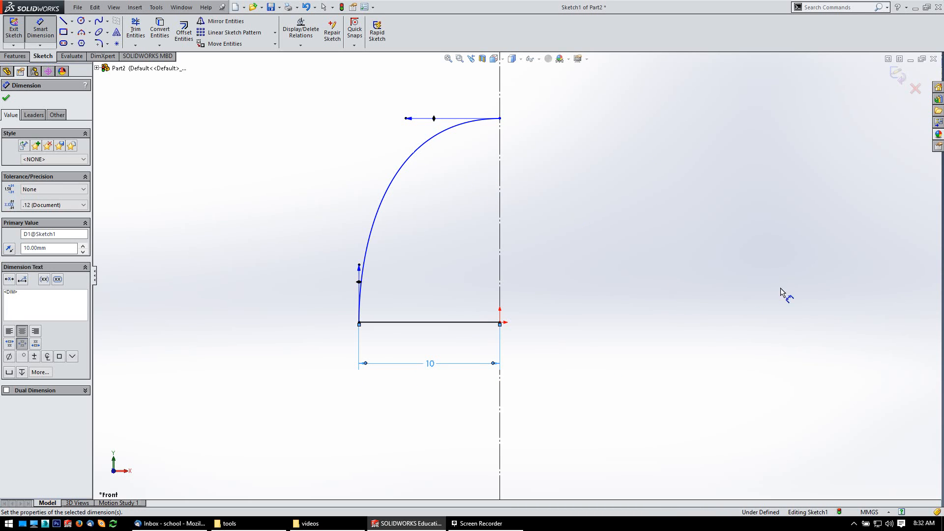
{"action": "left_click", "coordinate": [135, 29]}
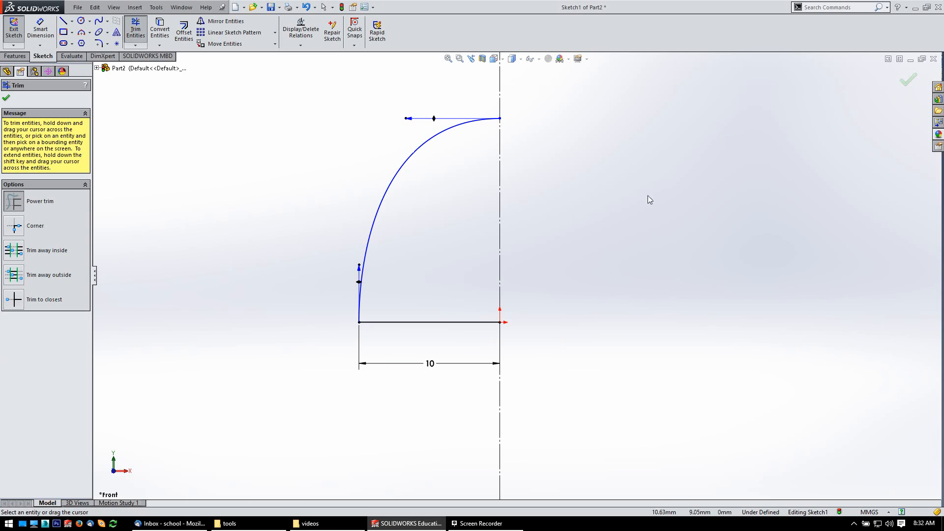
{"action": "mouse_move", "coordinate": [657, 185]}
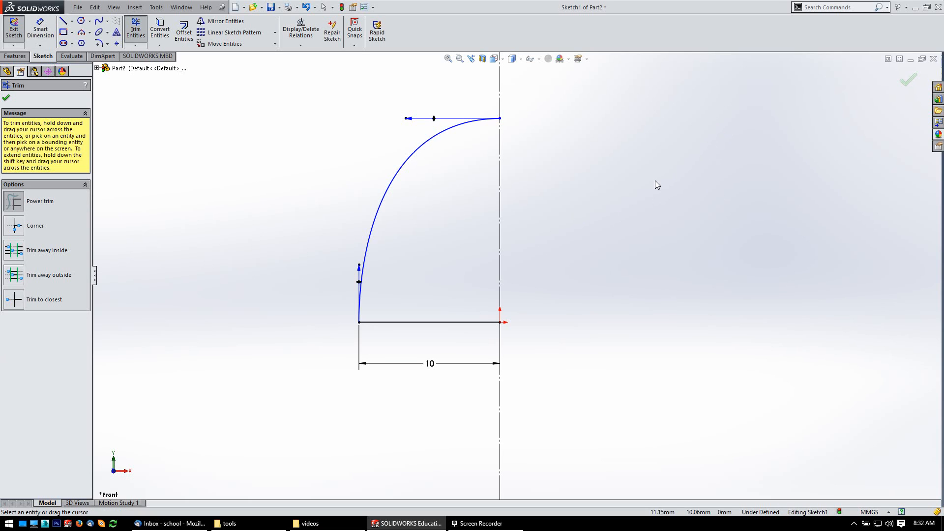
{"action": "right_click", "coordinate": [656, 185]}
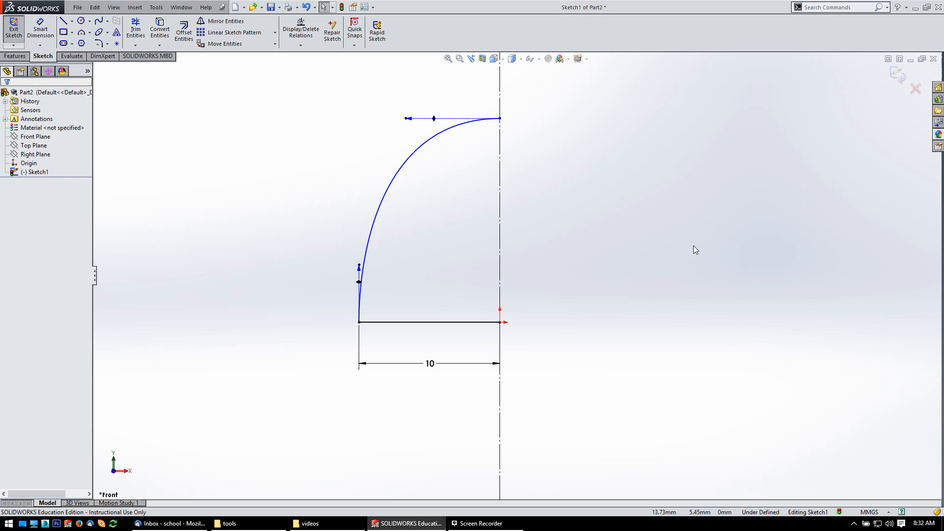
Step: Fully define the profile sketch and set the calculated height dimension to 15 mm
{"action": "right_click", "coordinate": [696, 250]}
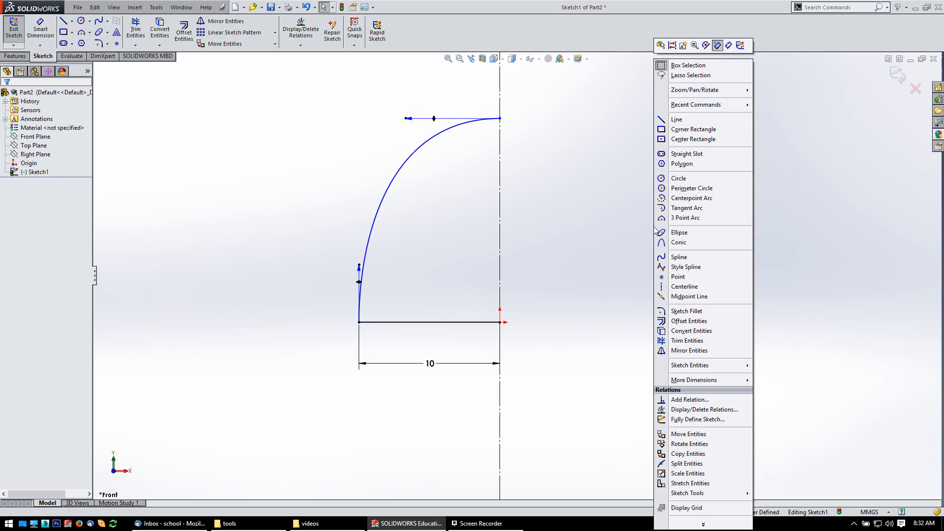
{"action": "left_click", "coordinate": [698, 420]}
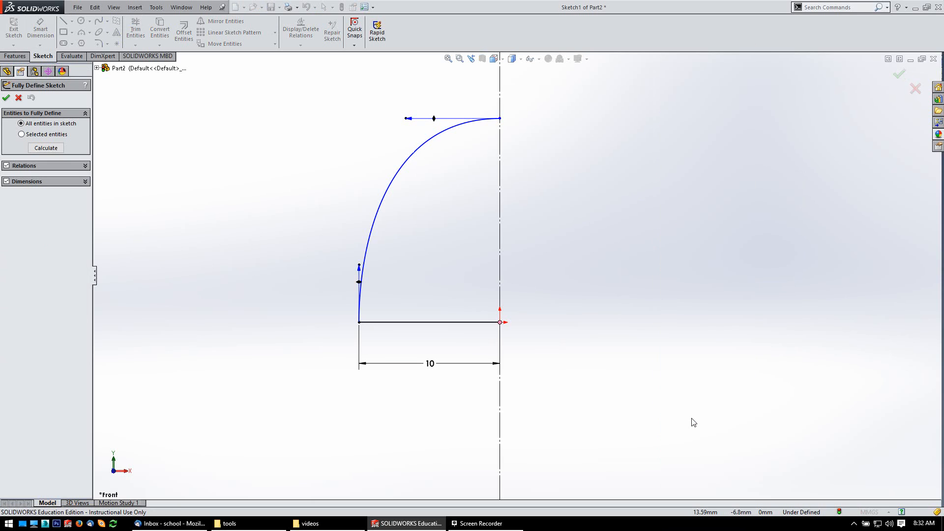
{"action": "left_click", "coordinate": [47, 147]}
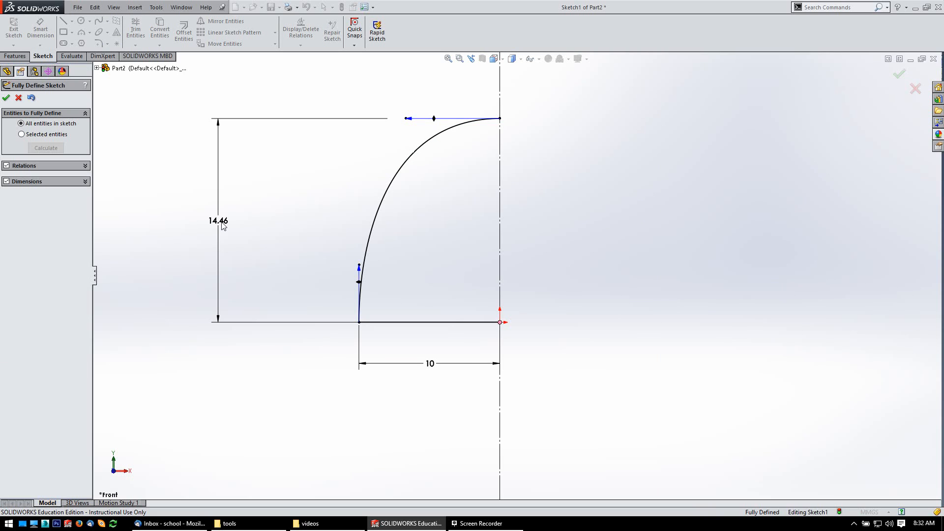
{"action": "left_click", "coordinate": [6, 97]}
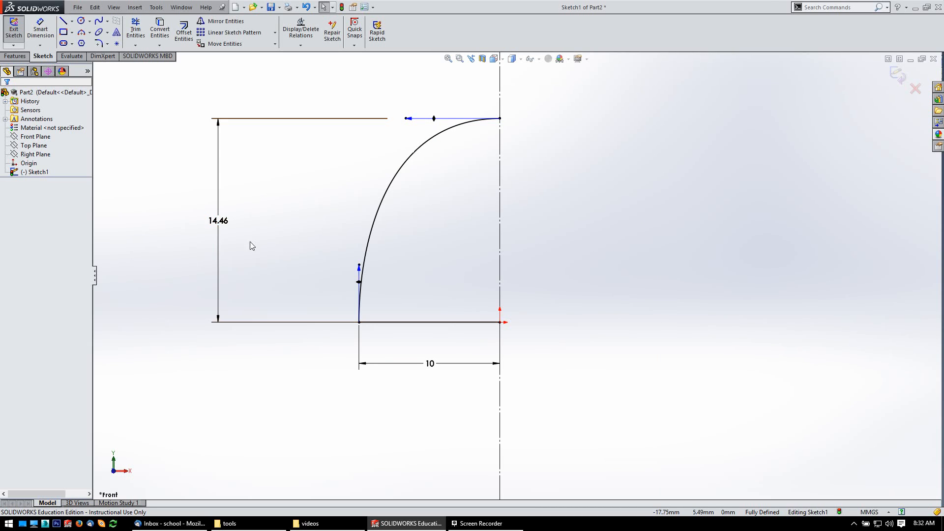
{"action": "double_click", "coordinate": [219, 220]}
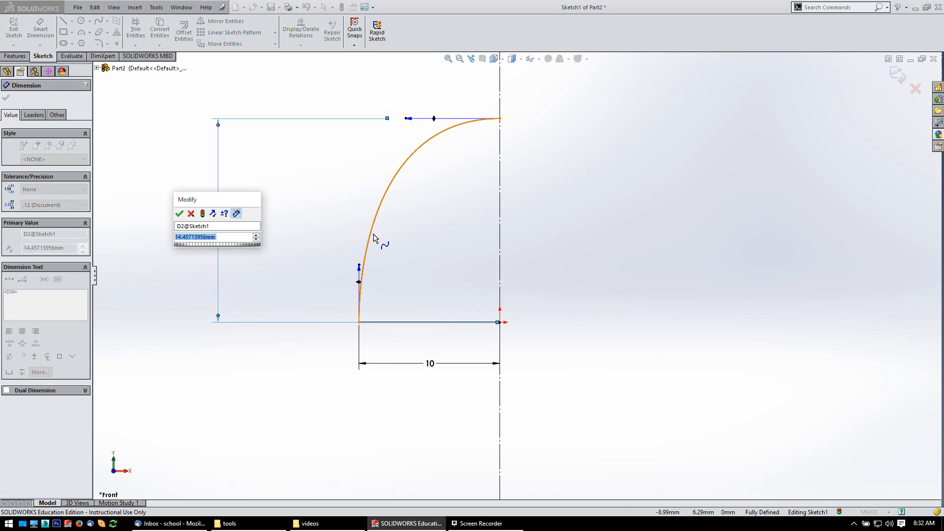
{"action": "left_click", "coordinate": [179, 213]}
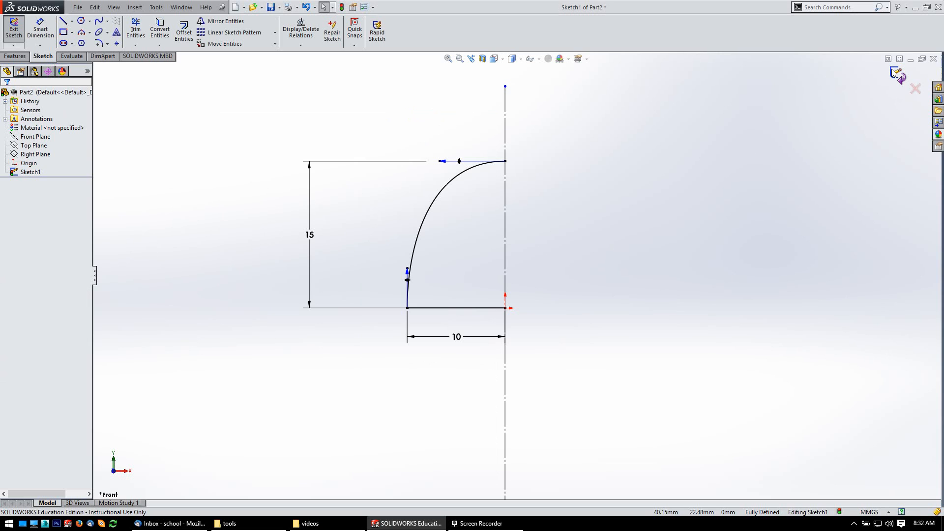
{"action": "left_click", "coordinate": [13, 28]}
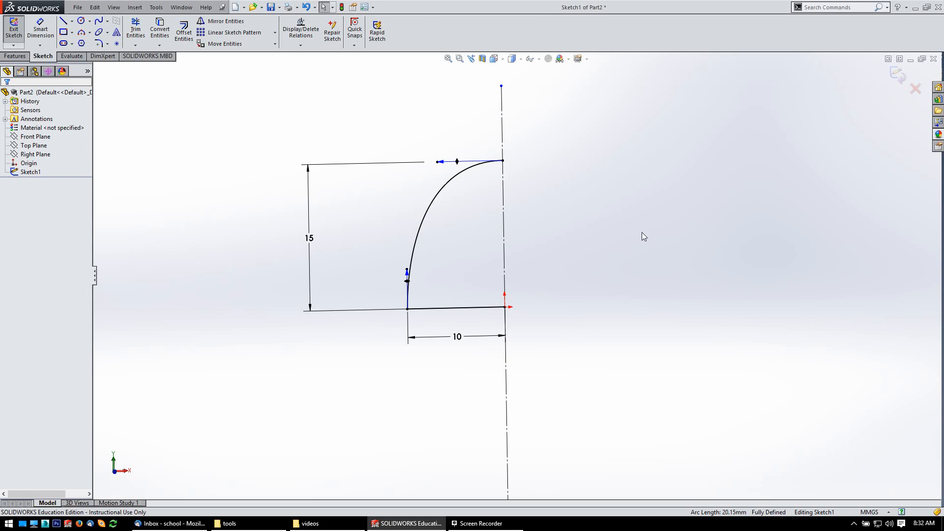
{"action": "mouse_move", "coordinate": [722, 238]}
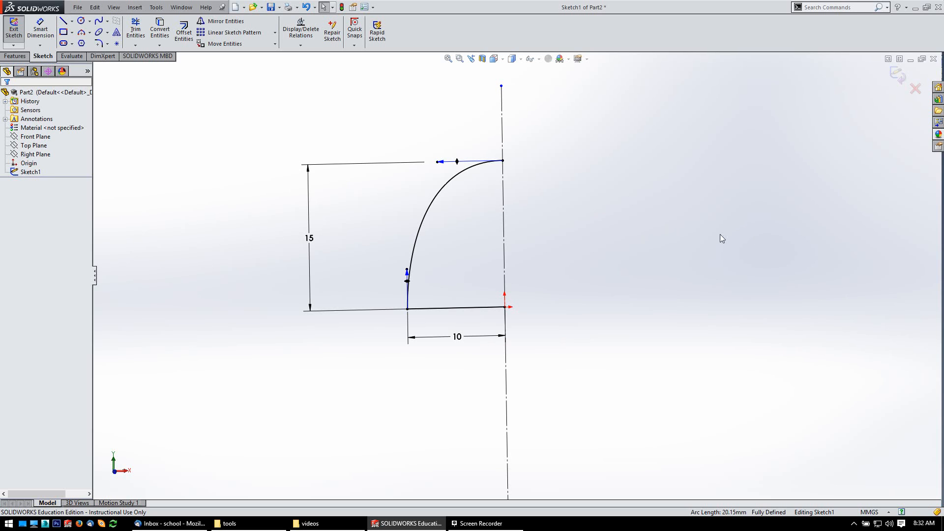
Step: Close the profile with a vertical 15 mm line up the axis from the origin
{"action": "left_click", "coordinate": [62, 20]}
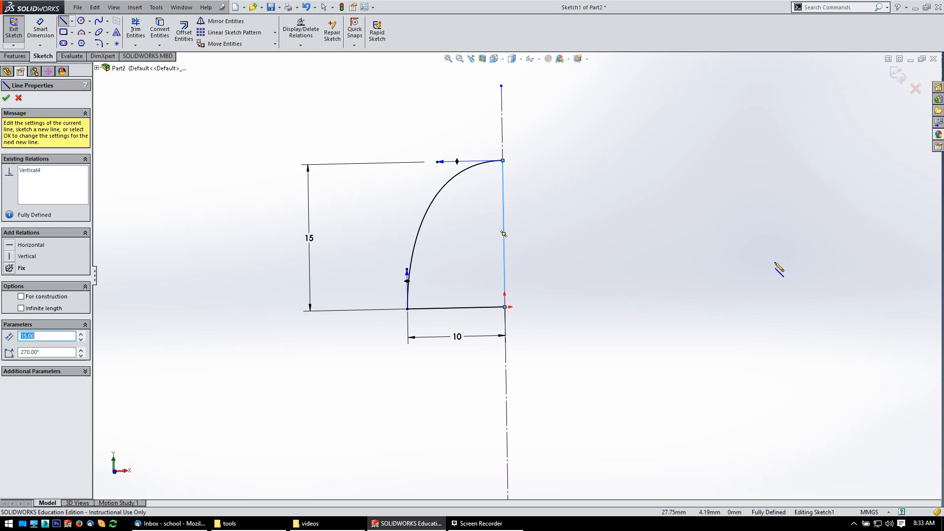
{"action": "left_click", "coordinate": [12, 28]}
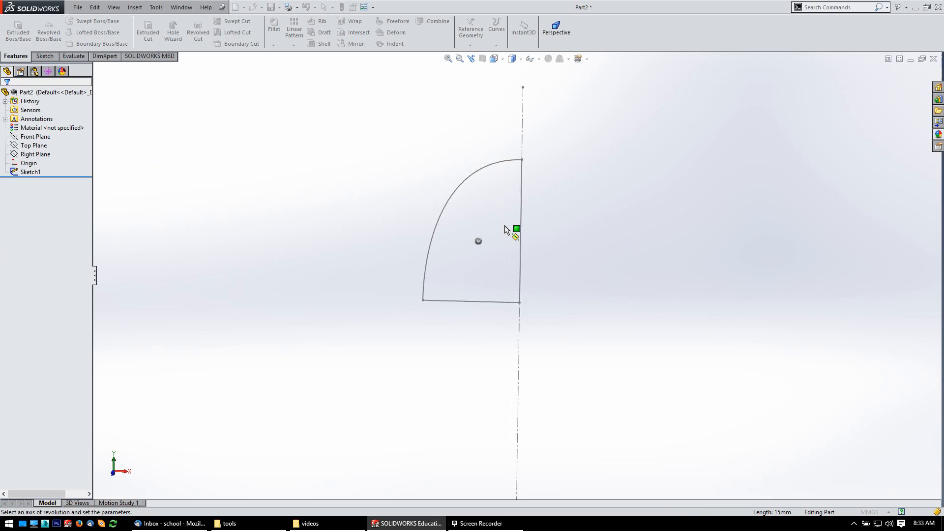
Step: Revolve the profile 360° about its vertical line into the solid dome Revolve1
{"action": "left_click", "coordinate": [48, 31]}
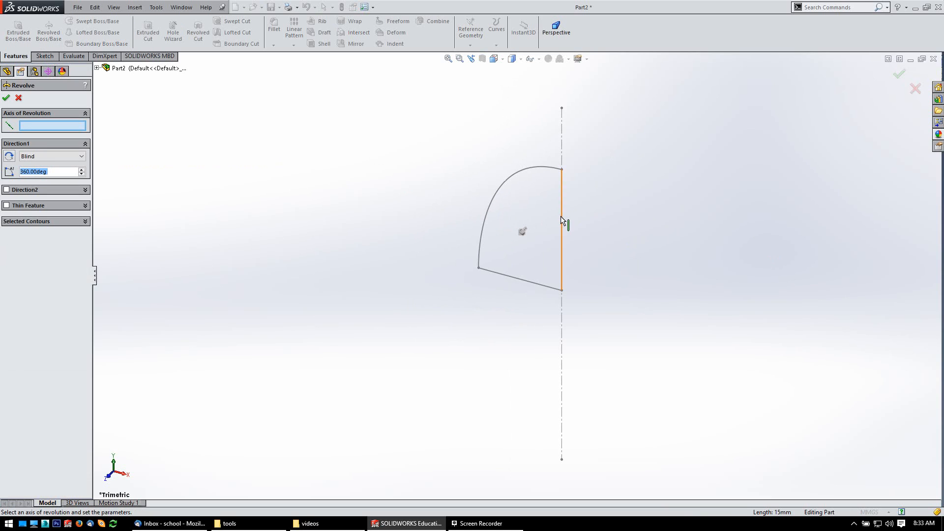
{"action": "left_click", "coordinate": [562, 223]}
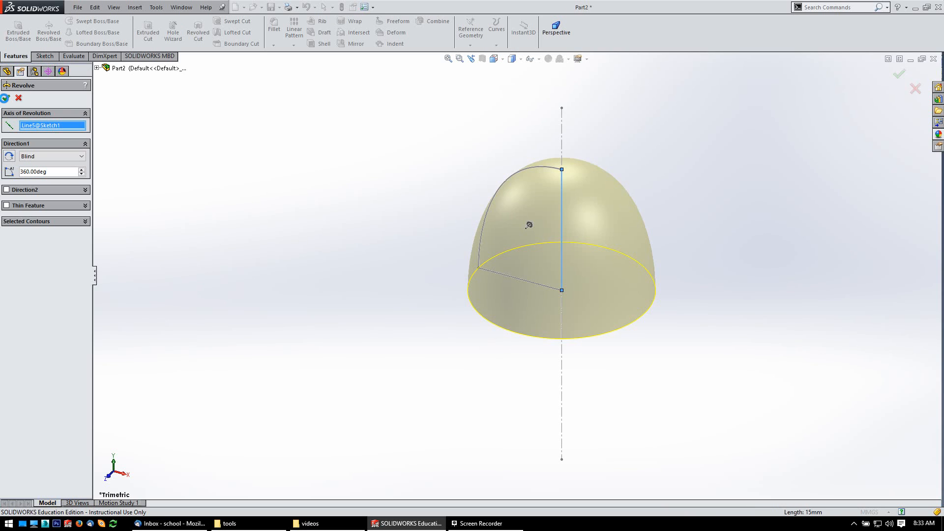
{"action": "left_click", "coordinate": [899, 75]}
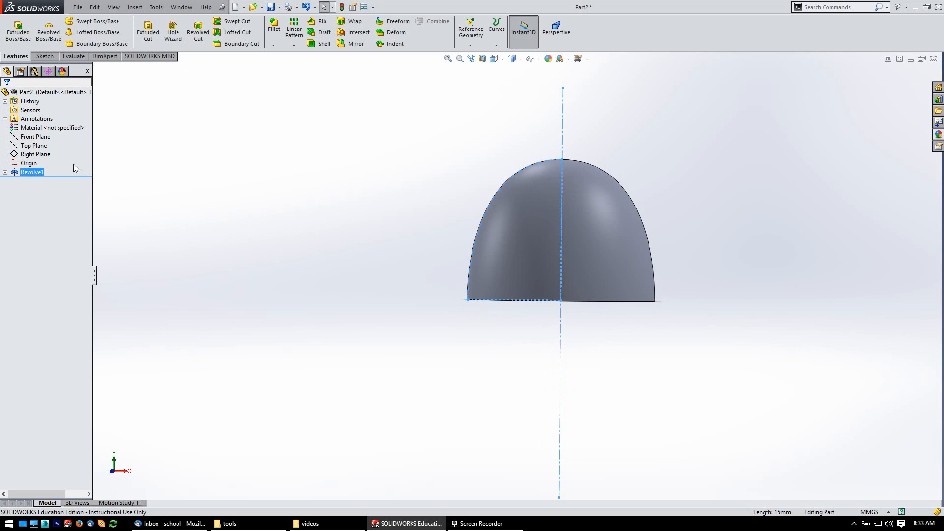
Step: On a new Front Plane sketch, draw an S-shaped spline from the dome's top down to the origin
{"action": "left_click", "coordinate": [37, 136]}
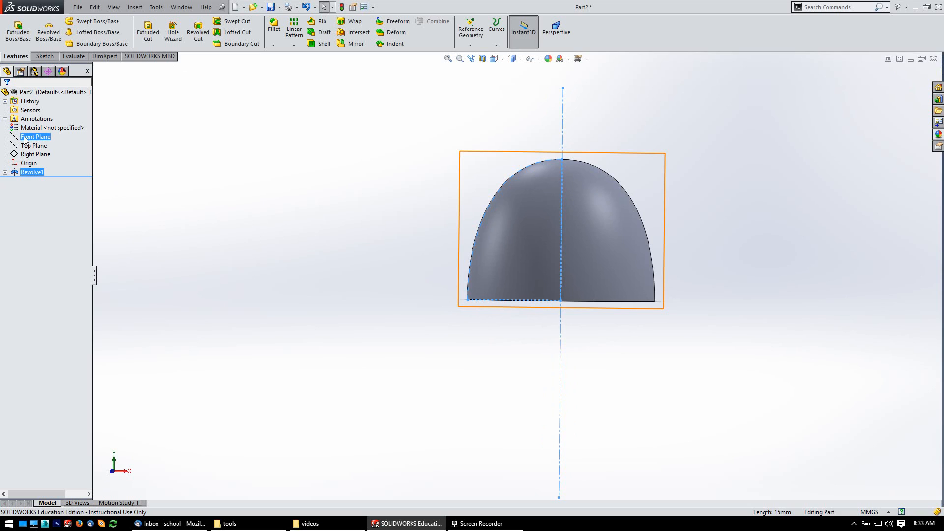
{"action": "left_click", "coordinate": [35, 136]}
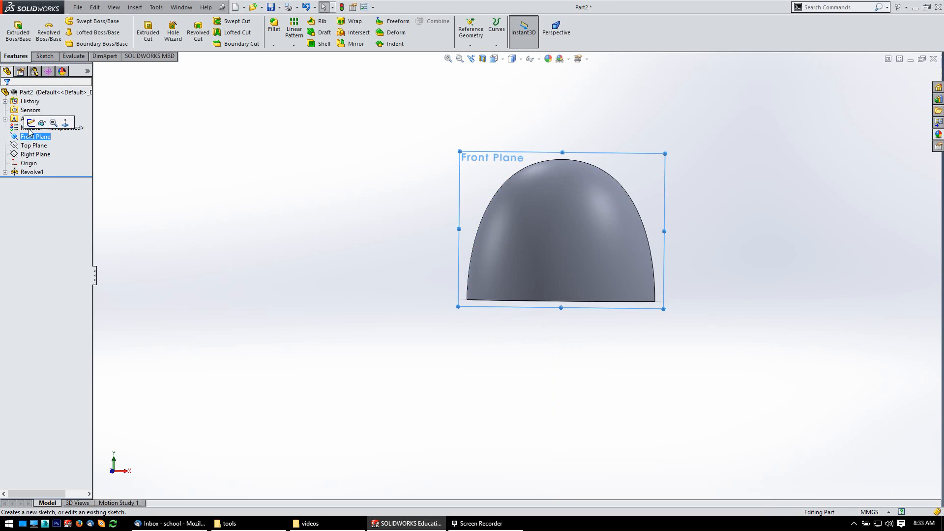
{"action": "left_click", "coordinate": [29, 123]}
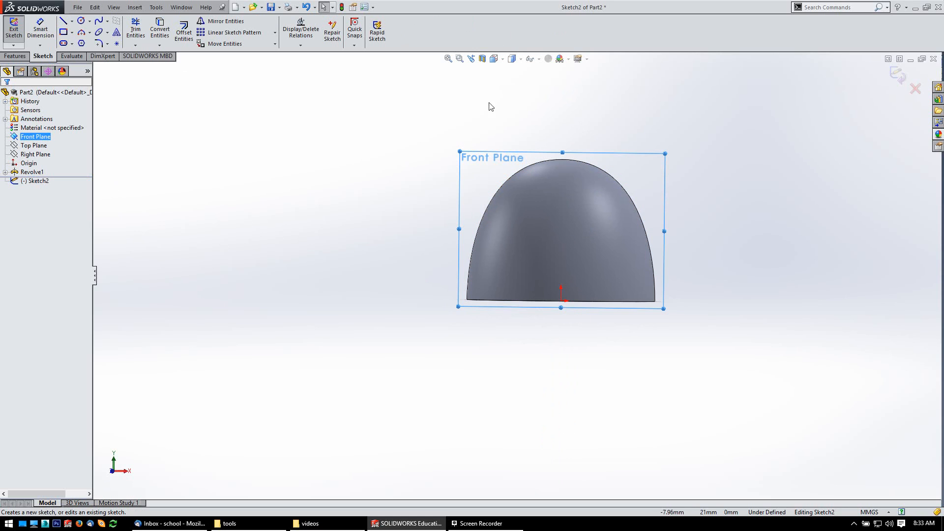
{"action": "mouse_move", "coordinate": [169, 478]}
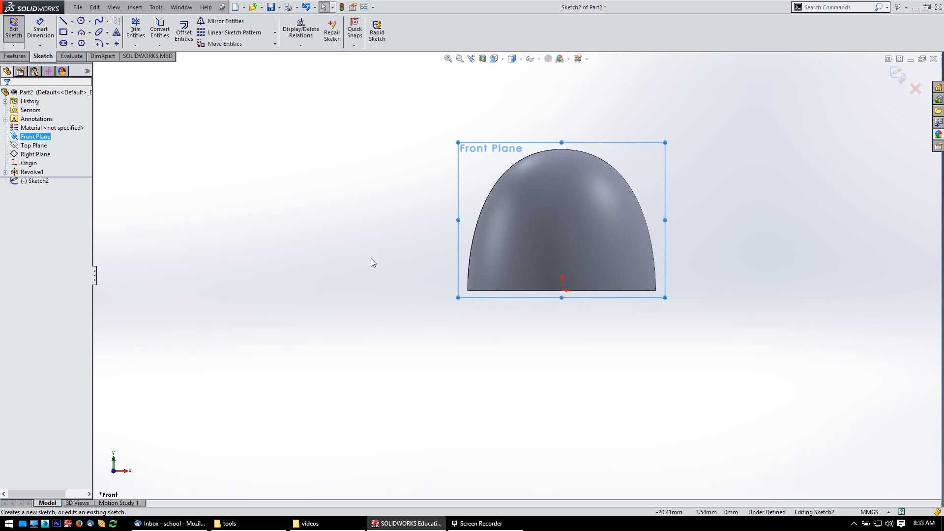
{"action": "mouse_move", "coordinate": [338, 186]}
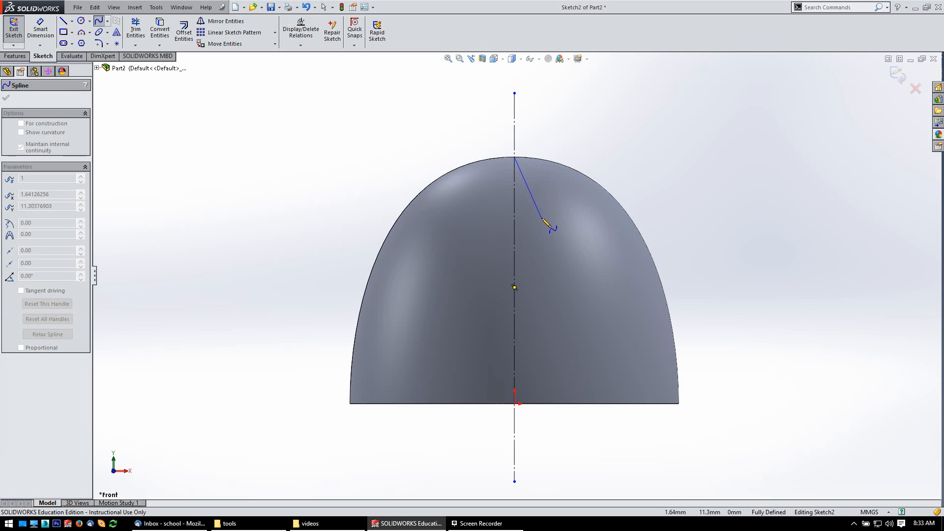
{"action": "left_click_drag", "start_coordinate": [548, 225], "coordinate": [508, 304]}
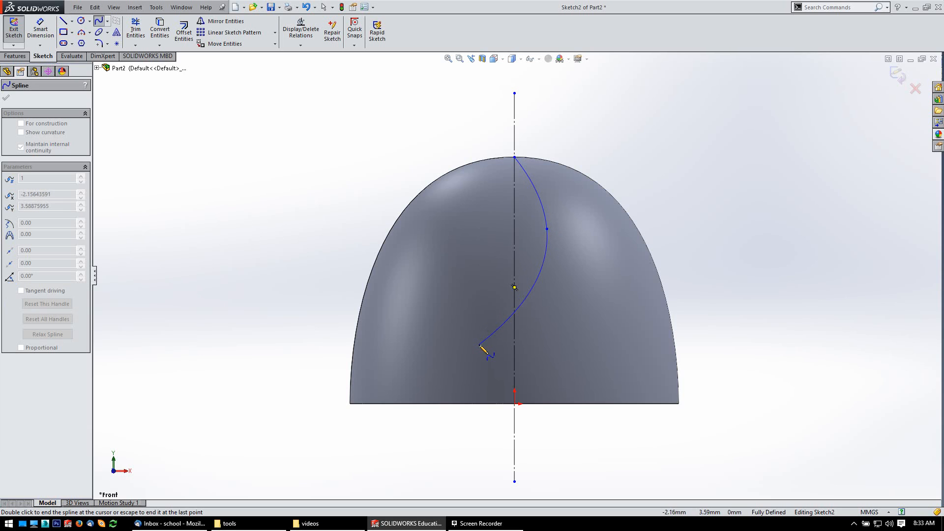
{"action": "left_click_drag", "start_coordinate": [483, 346], "coordinate": [515, 304]}
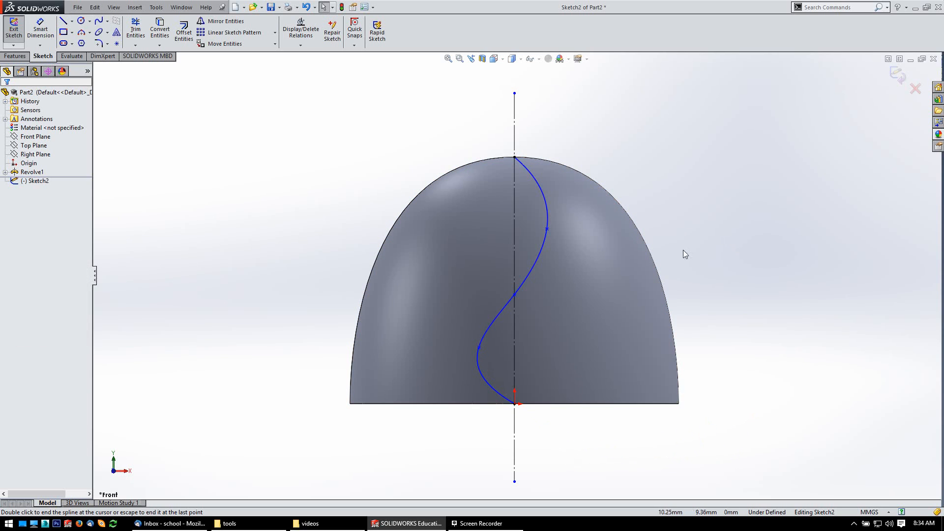
{"action": "mouse_move", "coordinate": [710, 236]}
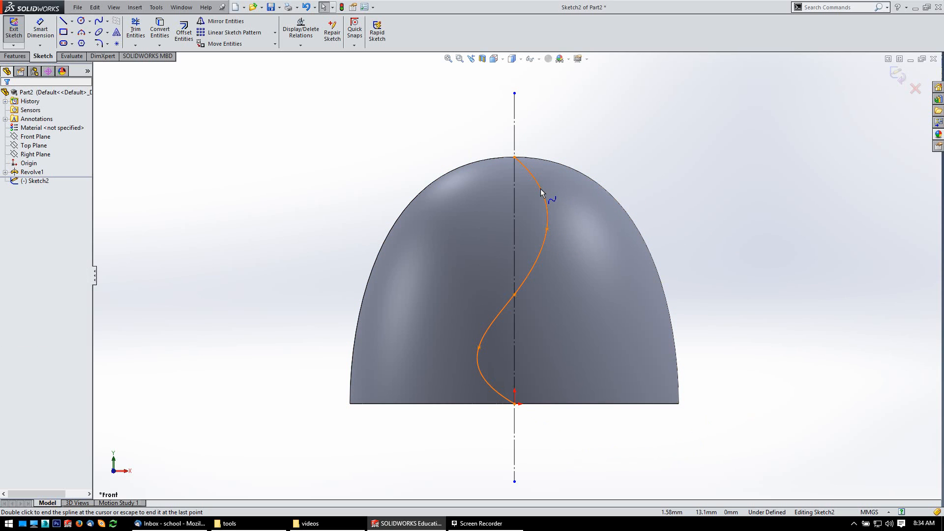
{"action": "mouse_move", "coordinate": [548, 249]}
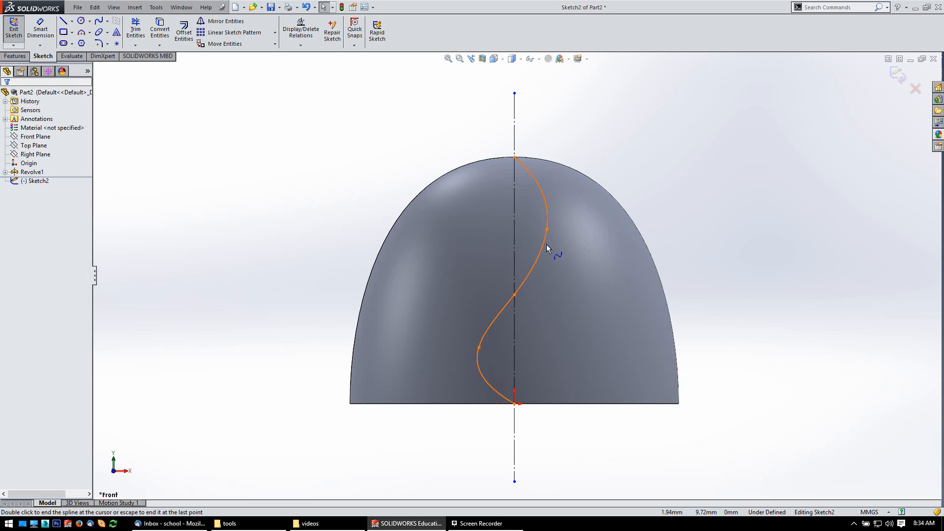
Step: Fully define the spline sketch, auto-adding heights 6.64 and 3.44 from the base
{"action": "right_click", "coordinate": [548, 249]}
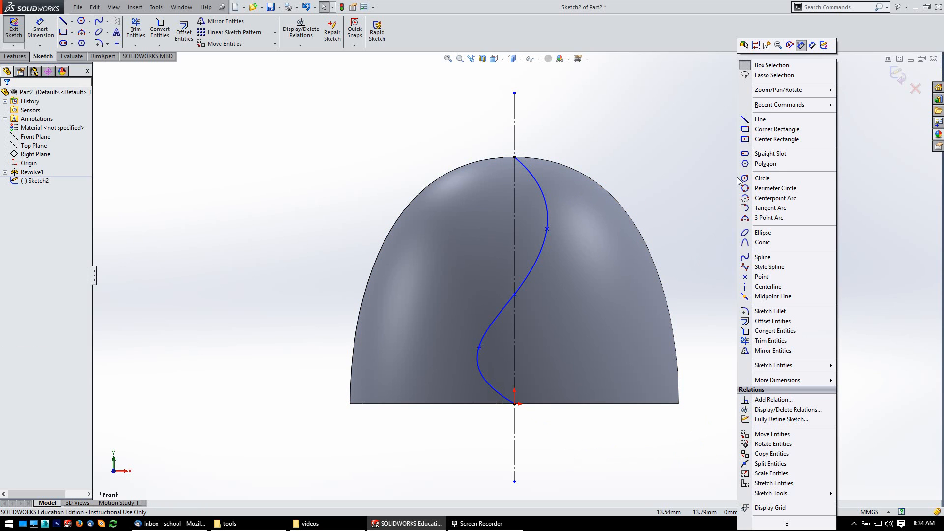
{"action": "left_click", "coordinate": [782, 419]}
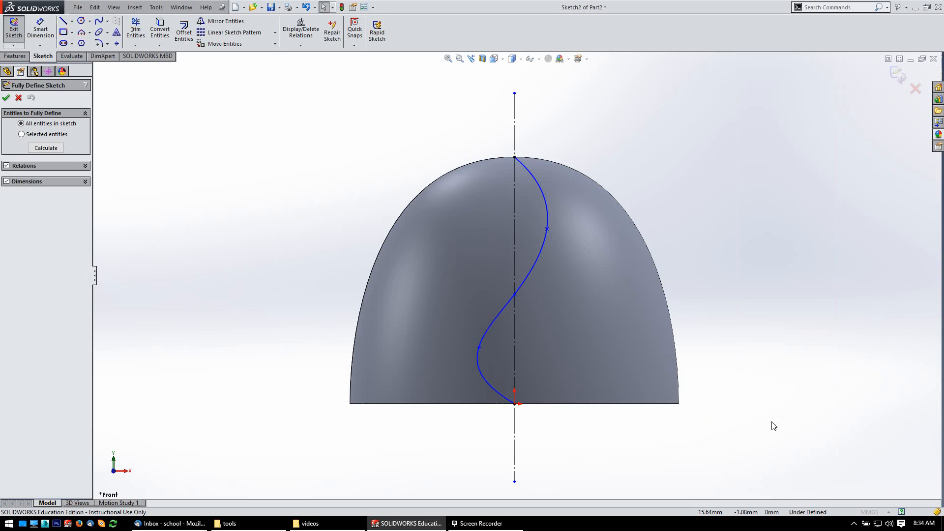
{"action": "left_click", "coordinate": [45, 147]}
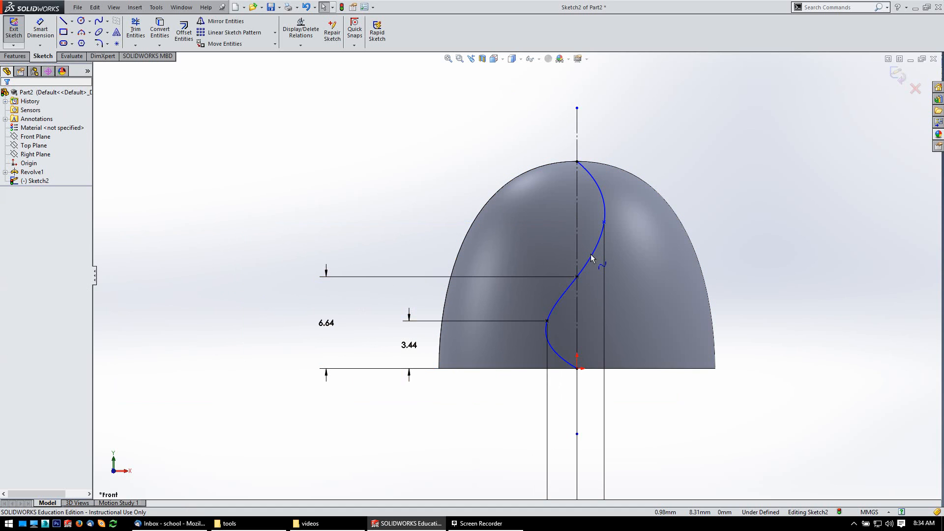
Step: Set the spline heights to 4, 7.50 and 4 and add 2 mm horizontal offsets either side of the axis
{"action": "left_click", "coordinate": [409, 345]}
{"action": "type", "text": "4"}
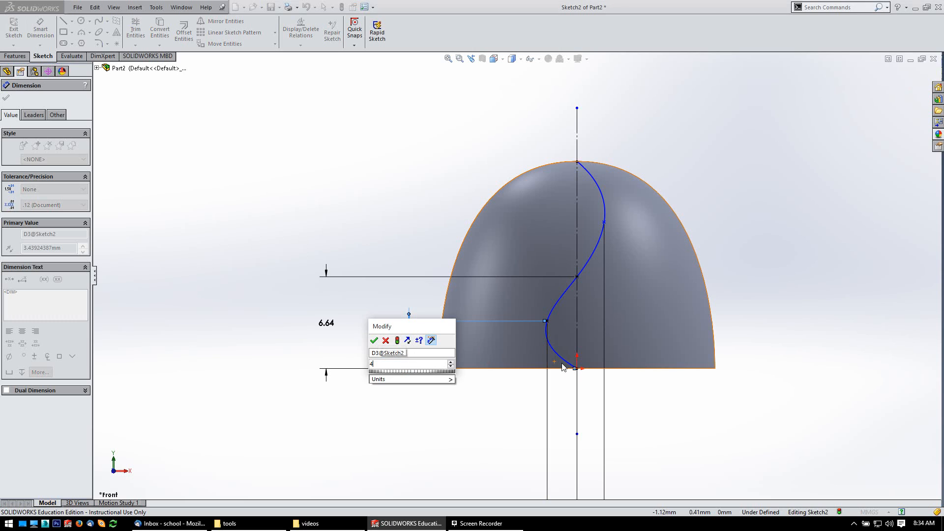
{"action": "left_click", "coordinate": [373, 341]}
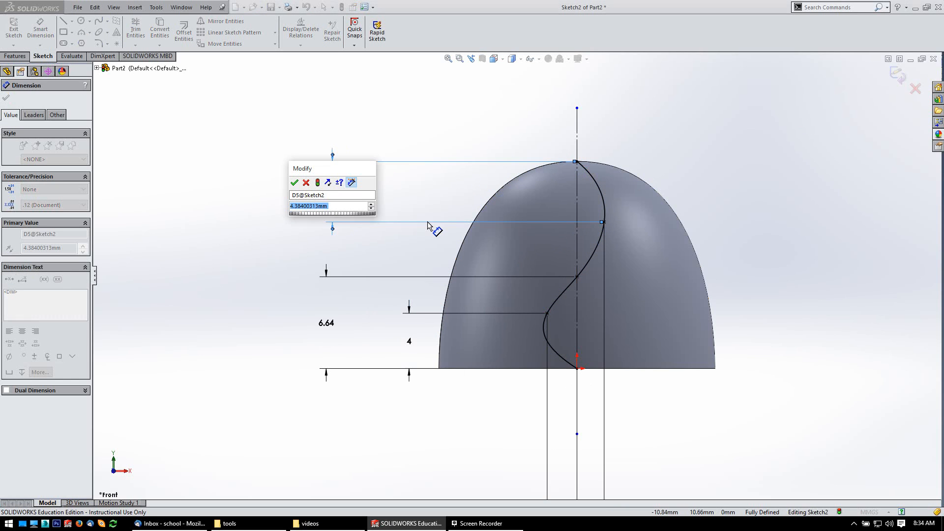
{"action": "left_click", "coordinate": [294, 183]}
{"action": "type", "text": "7"}
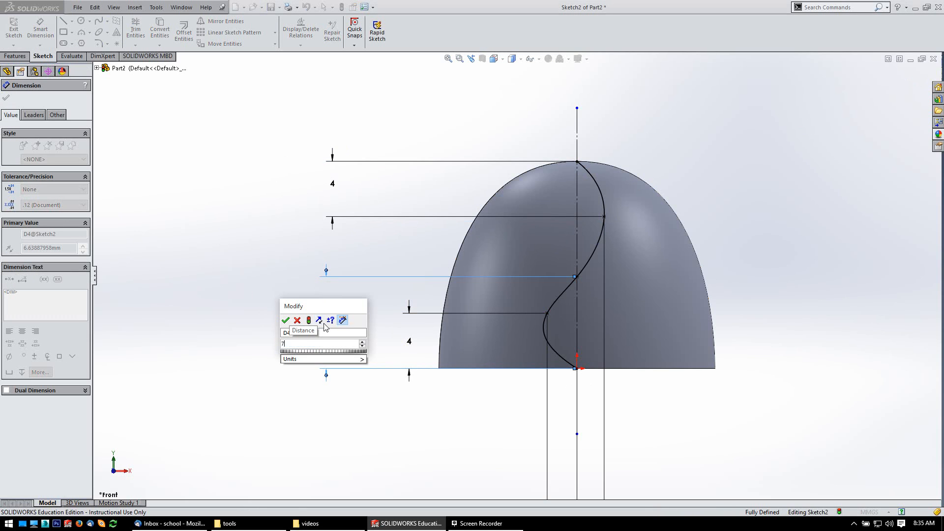
{"action": "left_click", "coordinate": [286, 319]}
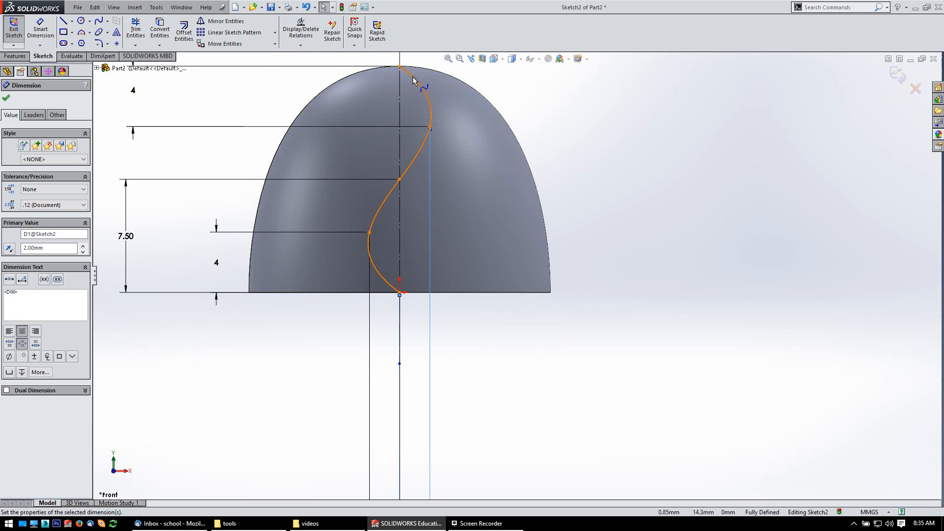
{"action": "mouse_move", "coordinate": [423, 96]}
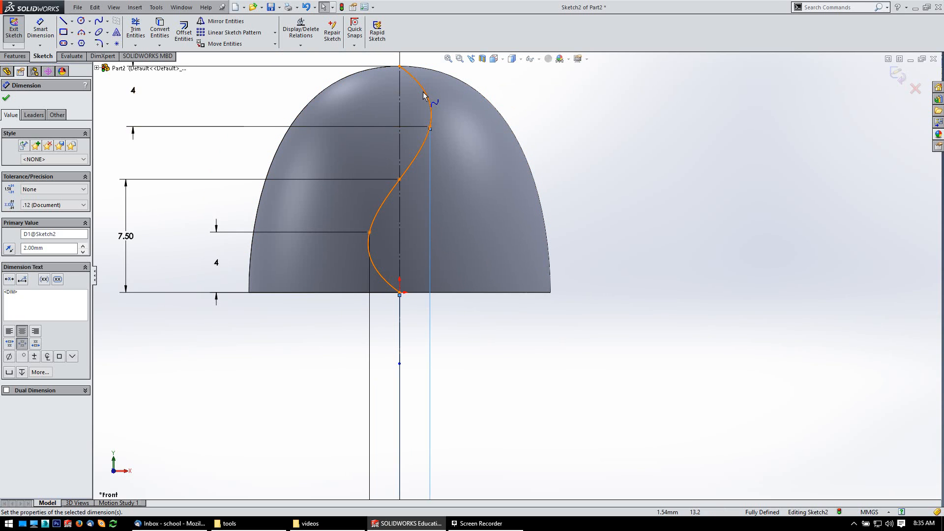
{"action": "left_click", "coordinate": [659, 386]}
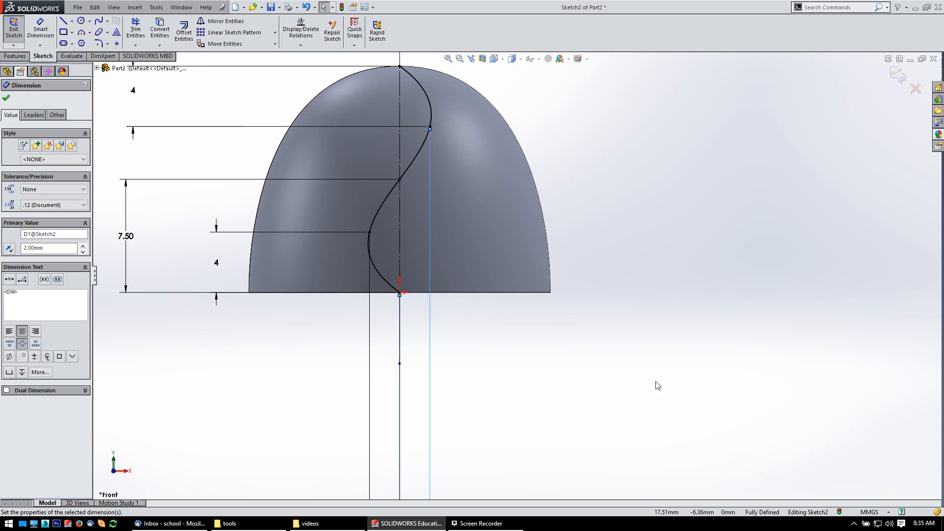
{"action": "left_click", "coordinate": [425, 145]}
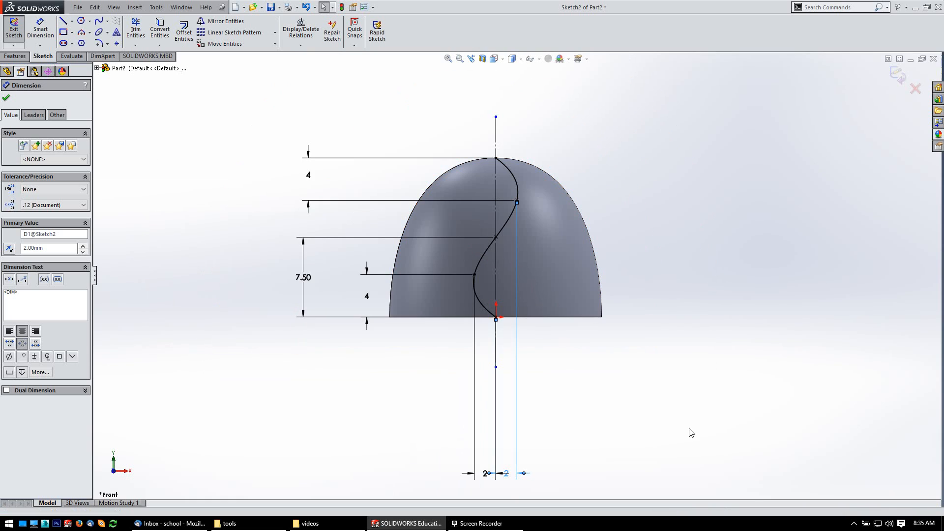
{"action": "mouse_move", "coordinate": [689, 138]}
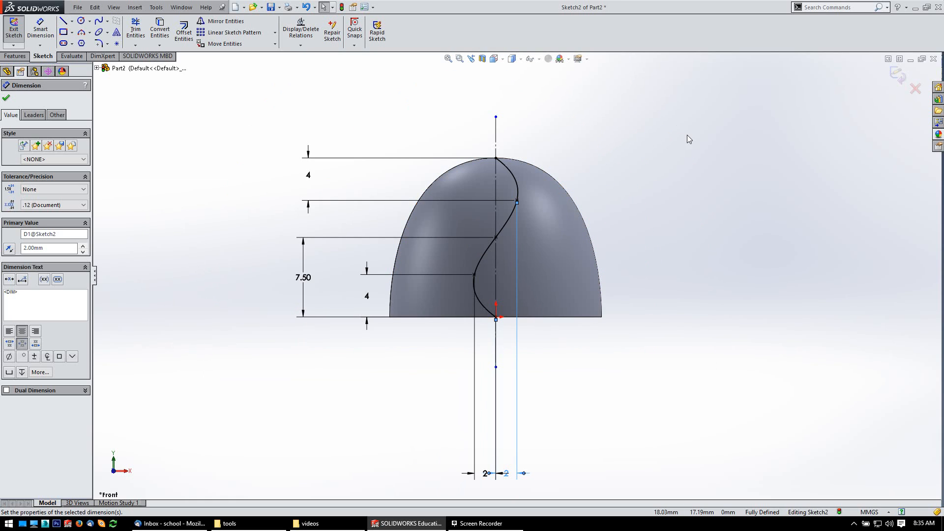
{"action": "left_click", "coordinate": [6, 97]}
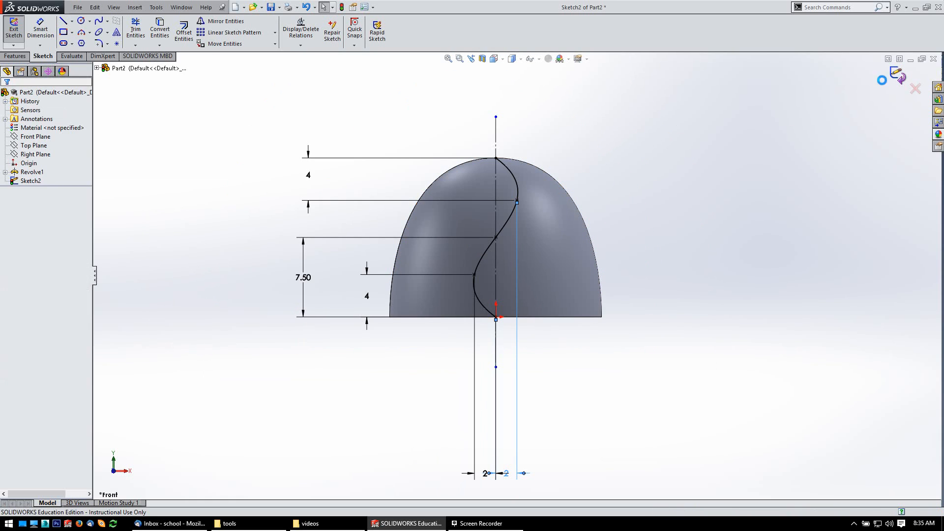
Step: Exit the spline sketch as Sketch2 and bring up the Insert feature commands
{"action": "left_click", "coordinate": [13, 29]}
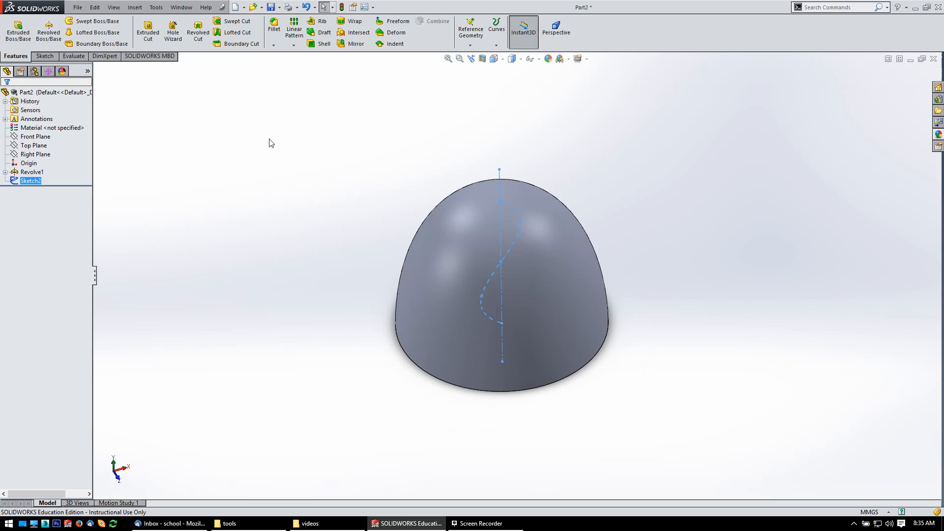
{"action": "mouse_move", "coordinate": [318, 141]}
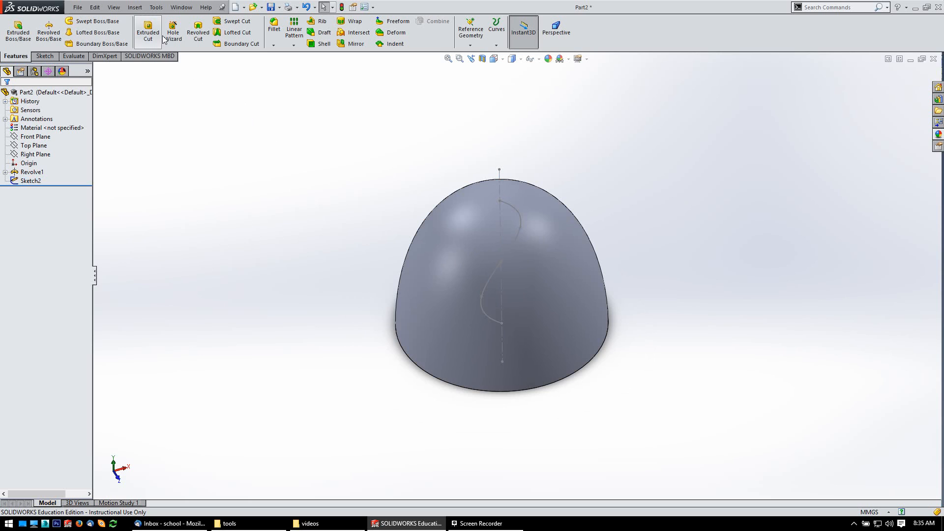
{"action": "left_click", "coordinate": [135, 7]}
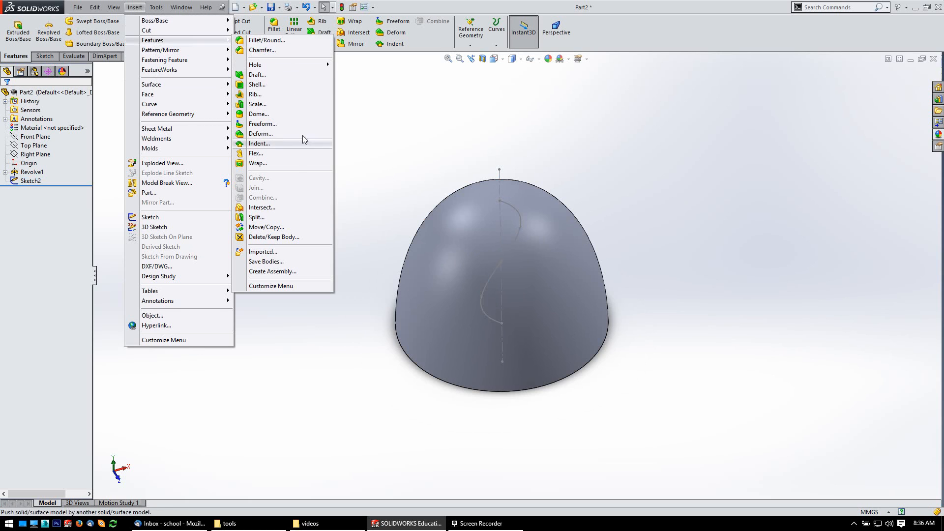
Step: Cut the dome with Sketch2 as trim tool, keeping both cut bodies unconsumed, as Split1
{"action": "left_click", "coordinate": [257, 217]}
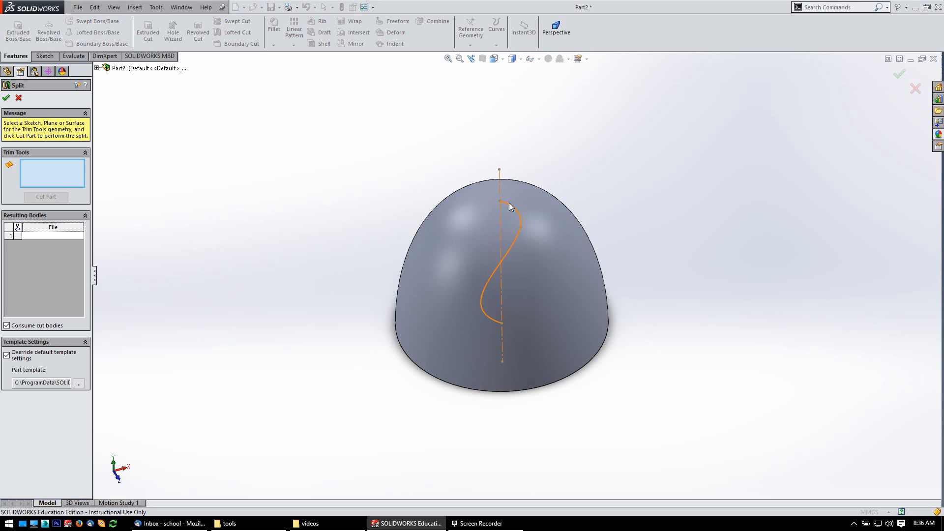
{"action": "left_click", "coordinate": [506, 205]}
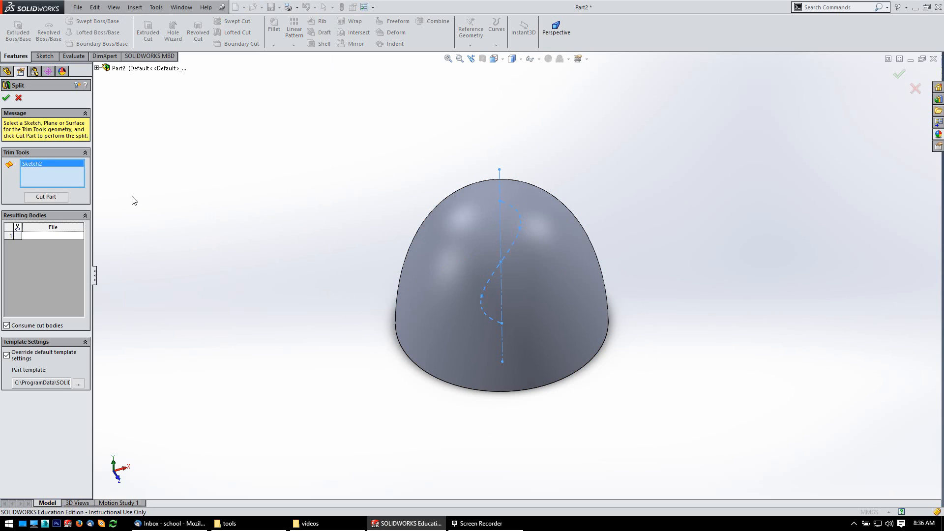
{"action": "left_click", "coordinate": [47, 197]}
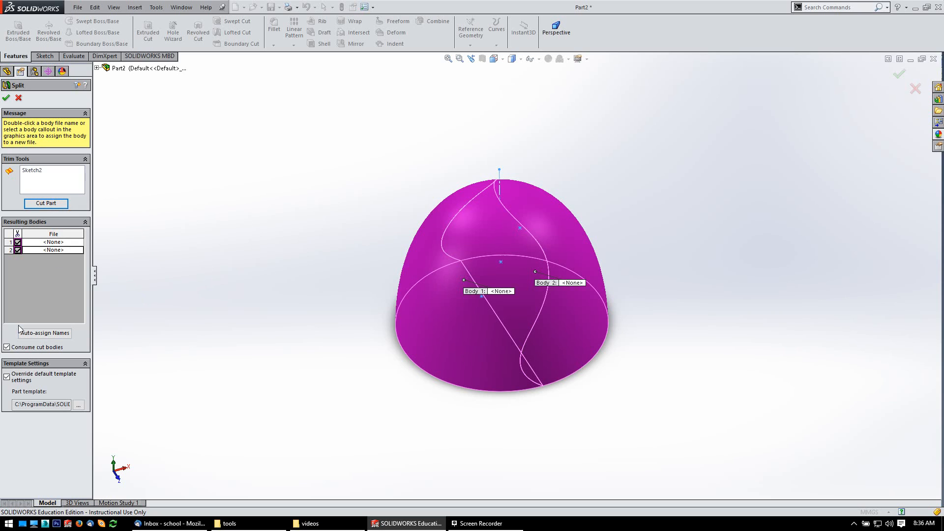
{"action": "left_click", "coordinate": [7, 347]}
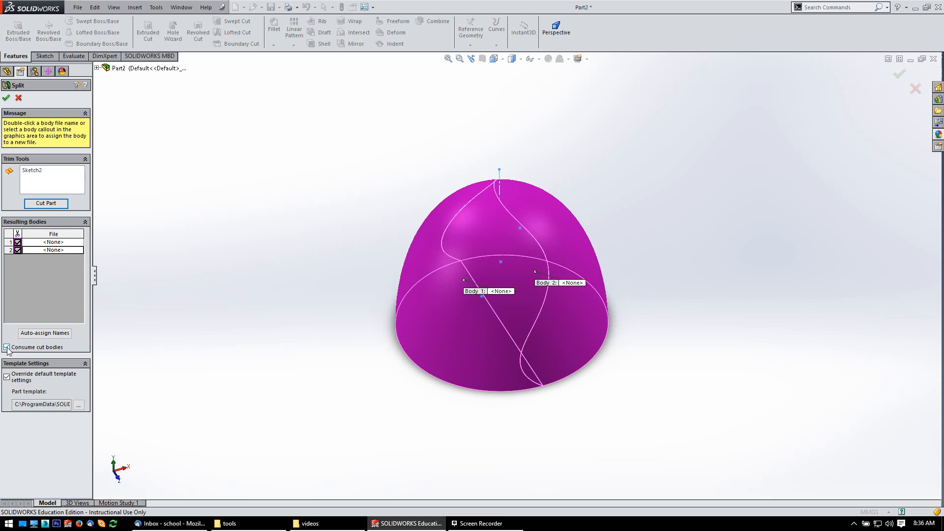
{"action": "left_click", "coordinate": [7, 349]}
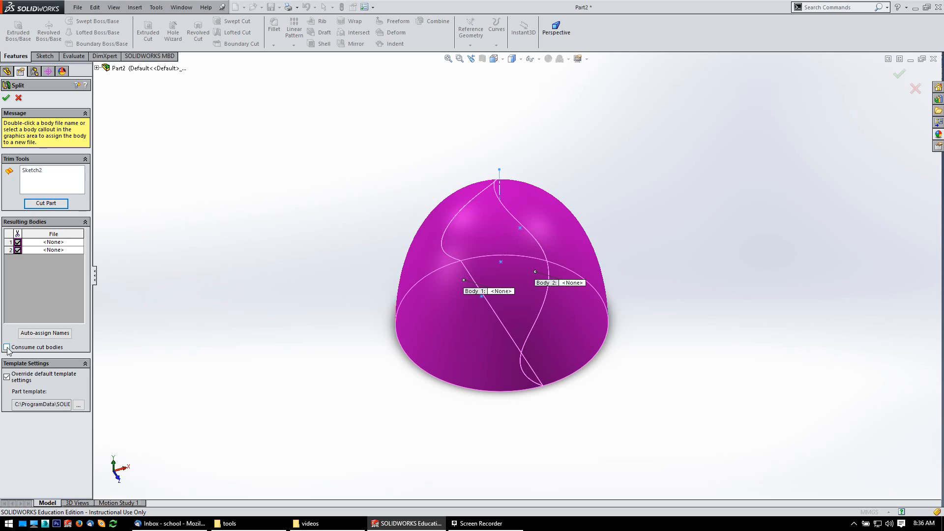
{"action": "left_click", "coordinate": [7, 348]}
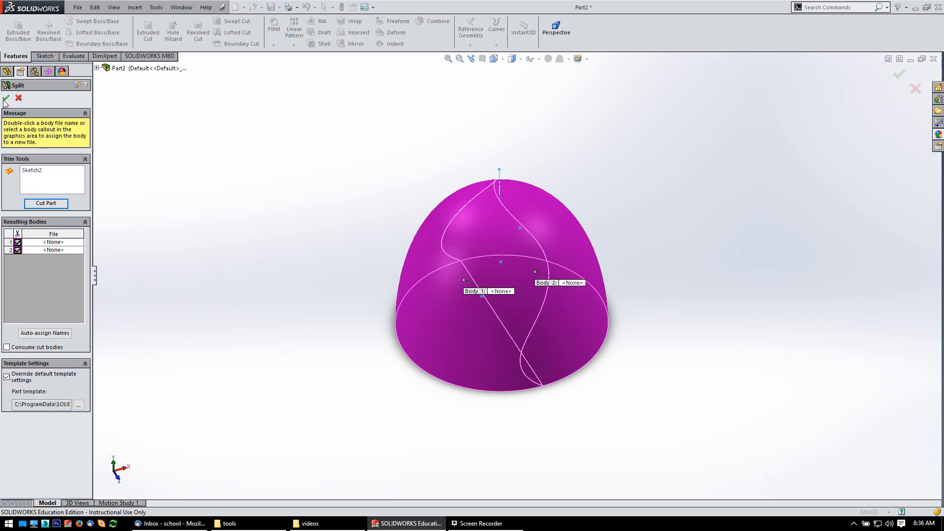
{"action": "left_click", "coordinate": [4, 98]}
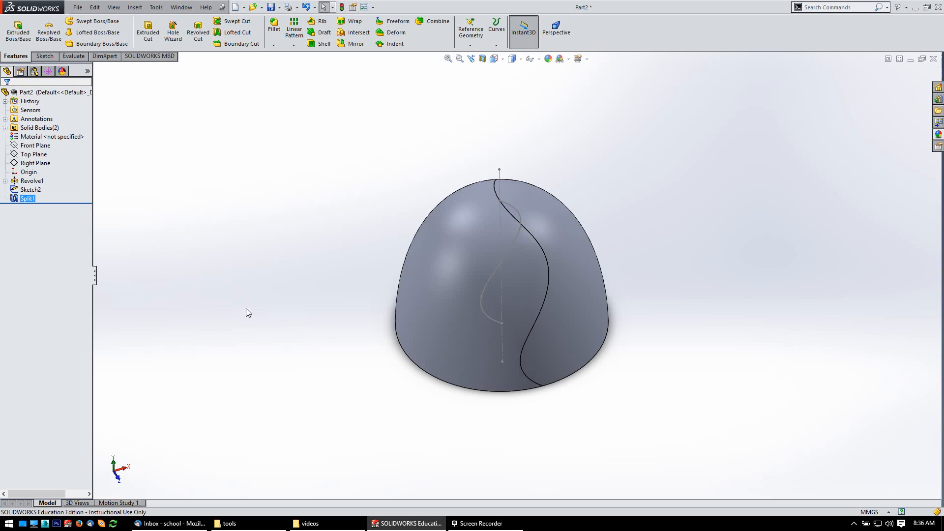
Step: Expand Solid Bodies and highlight Split1[2], the right-hand piece of the dome
{"action": "left_click", "coordinate": [6, 128]}
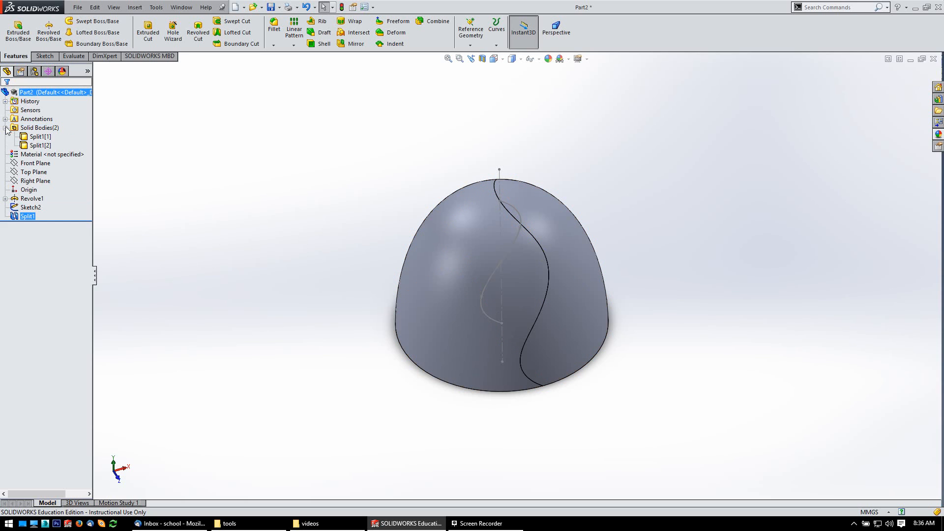
{"action": "left_click", "coordinate": [39, 146]}
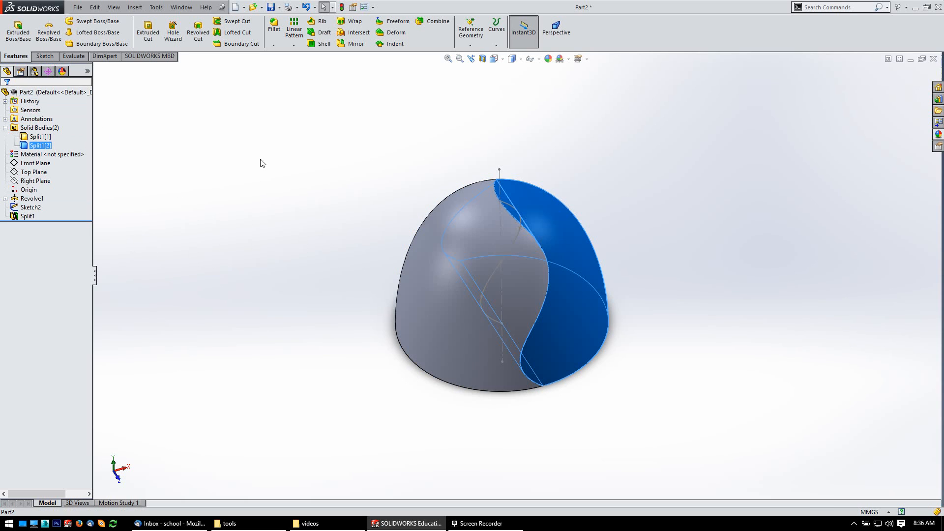